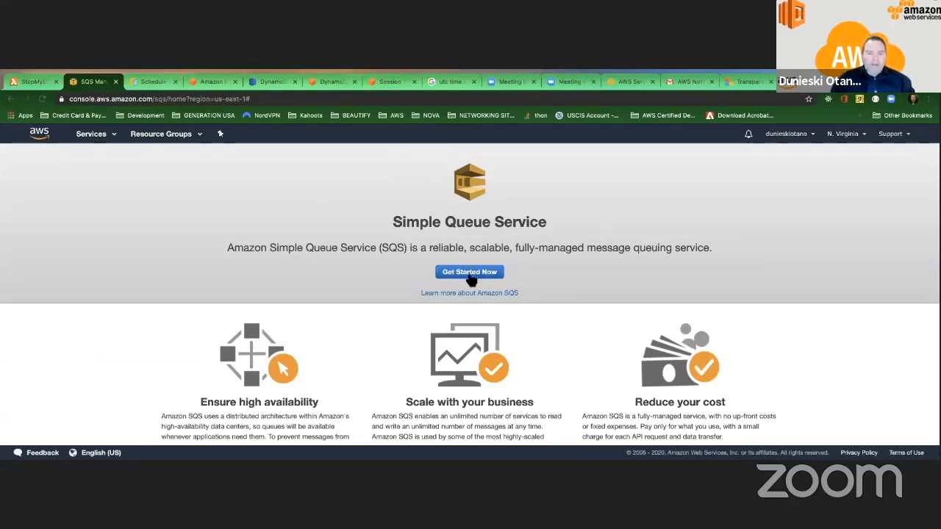
mouse_move(496, 275)
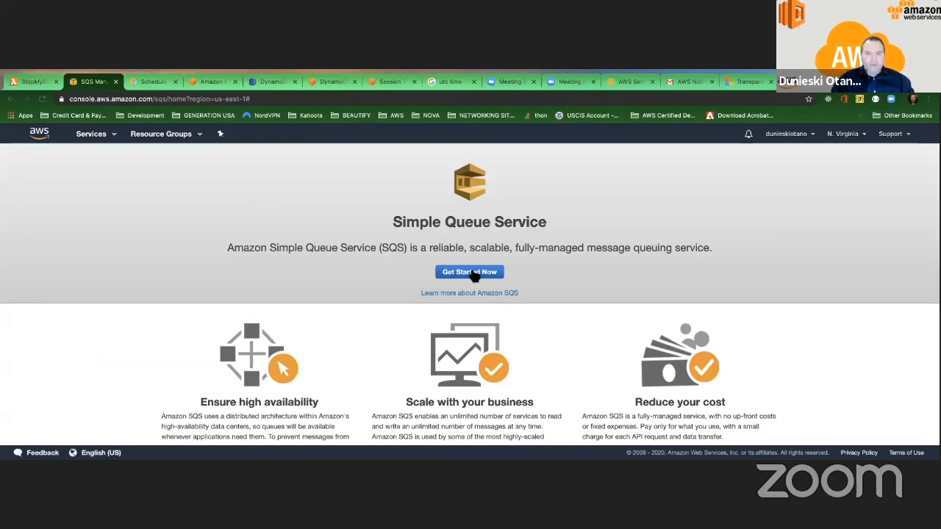
- Navigate to Amazon SQS through the AWS services list
click(468, 272)
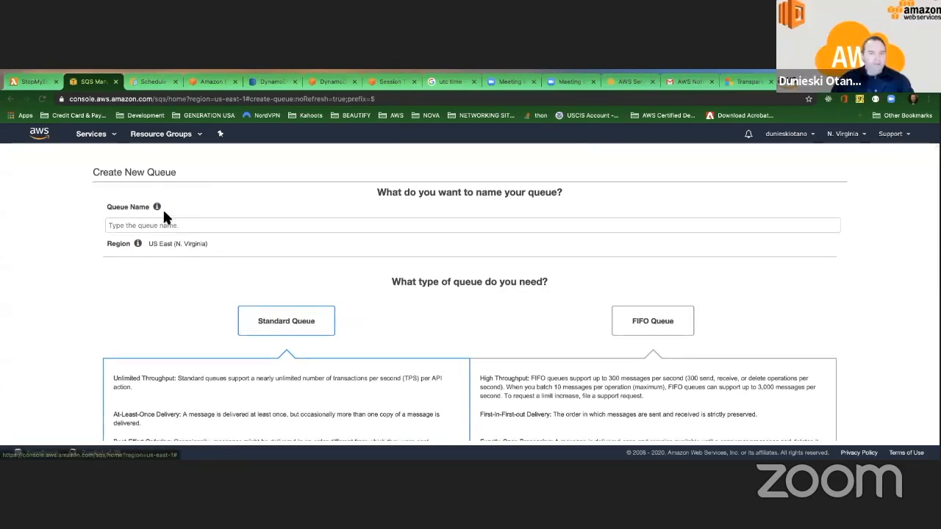
click(90, 133)
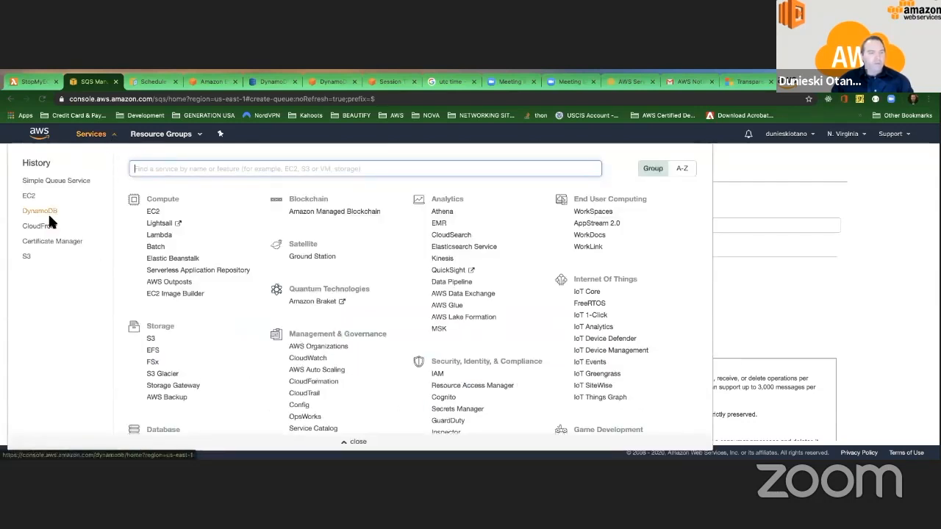
text(sq)
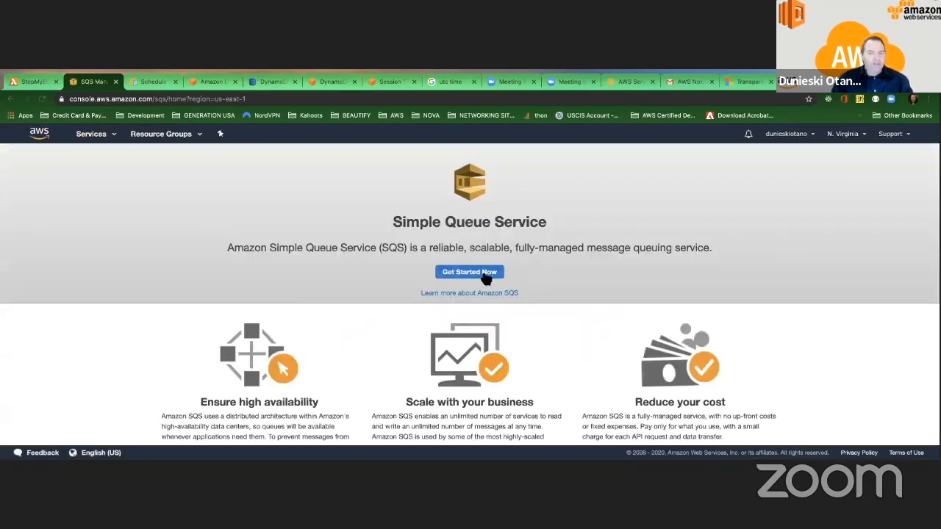
- Name a standard queue MyDeadLetterQueue and create it with default settings
click(469, 271)
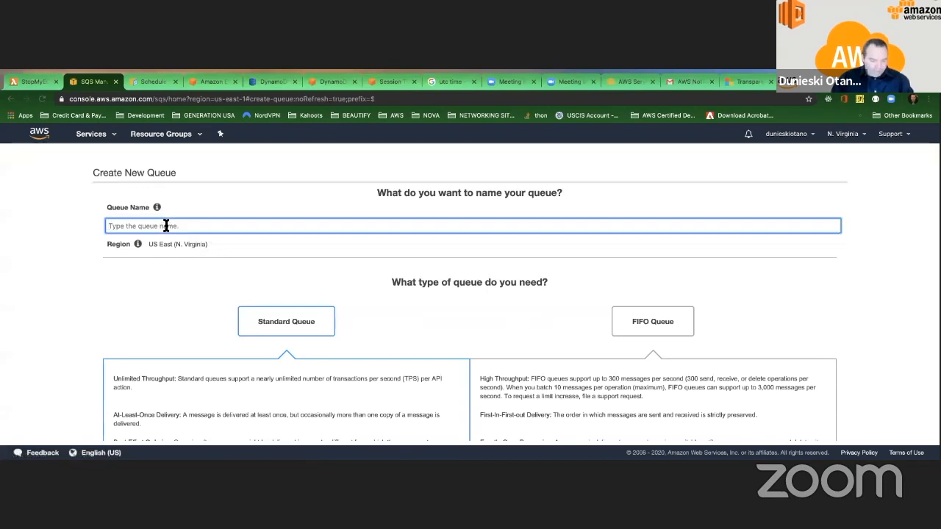
text(MyDeadLetter)
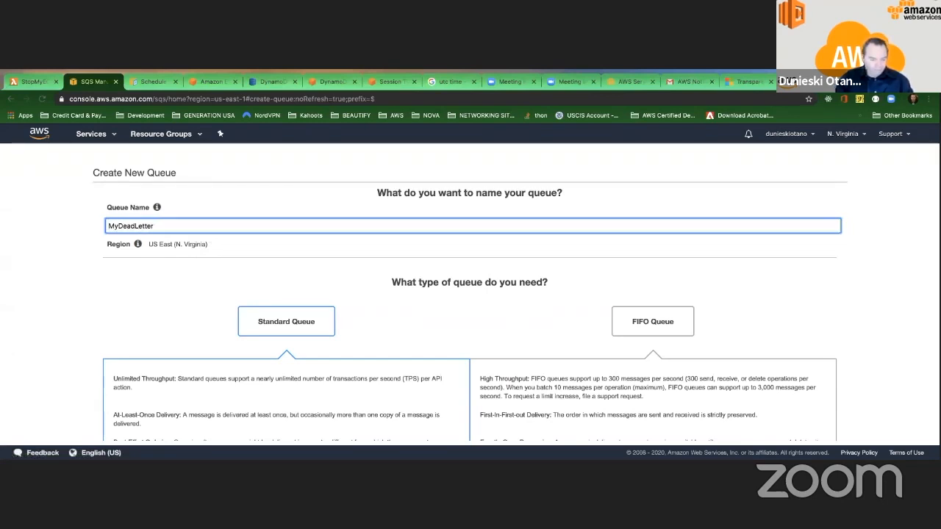
text(Queue)
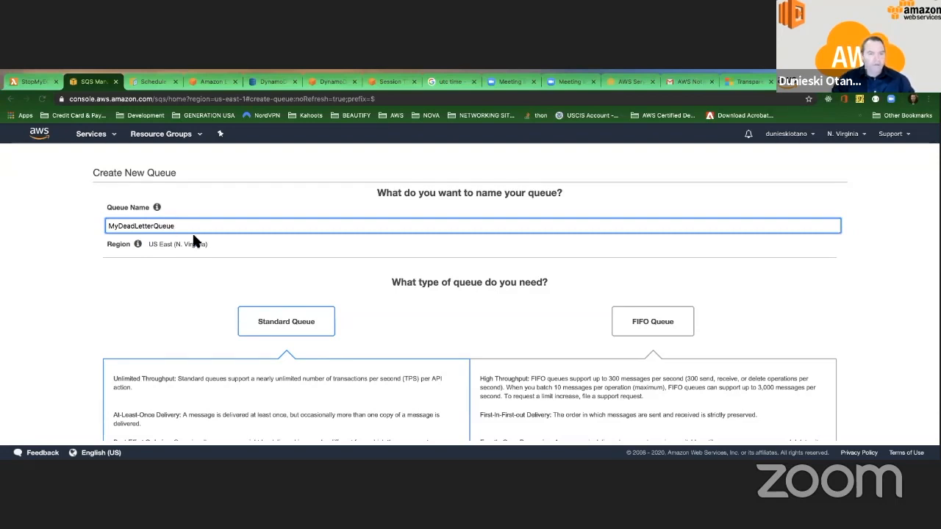
scroll(down, 3)
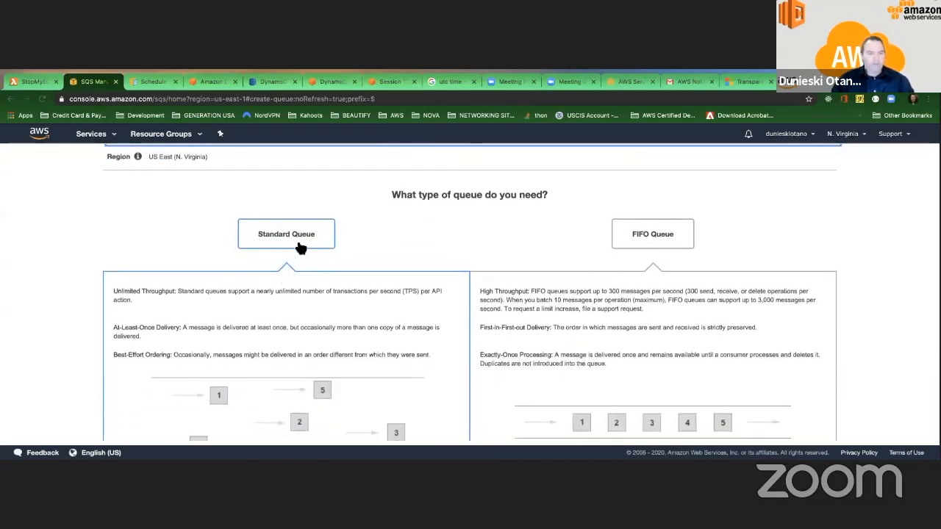
scroll(down, 3)
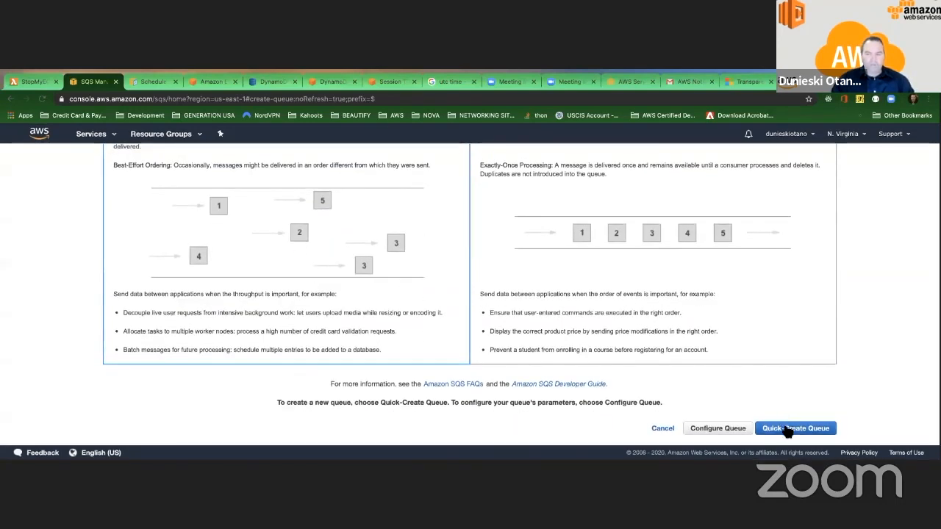
mouse_move(727, 432)
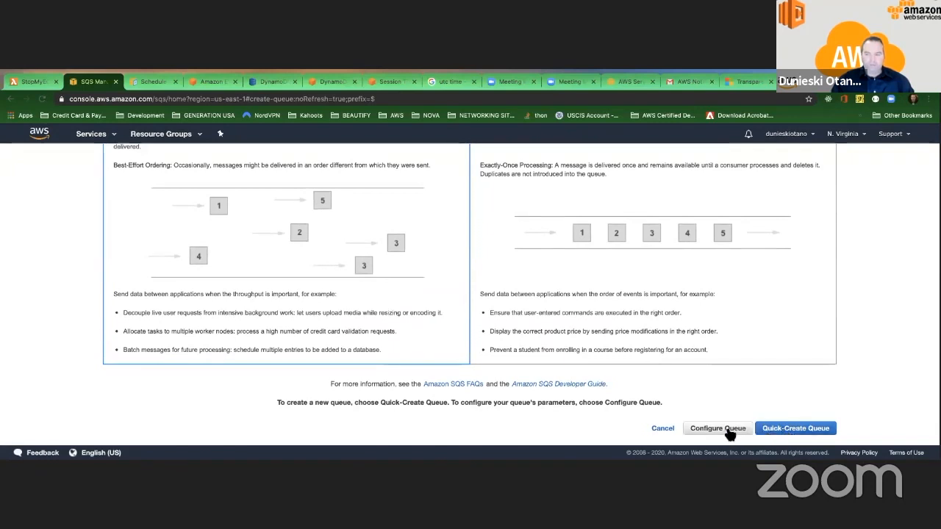
click(716, 428)
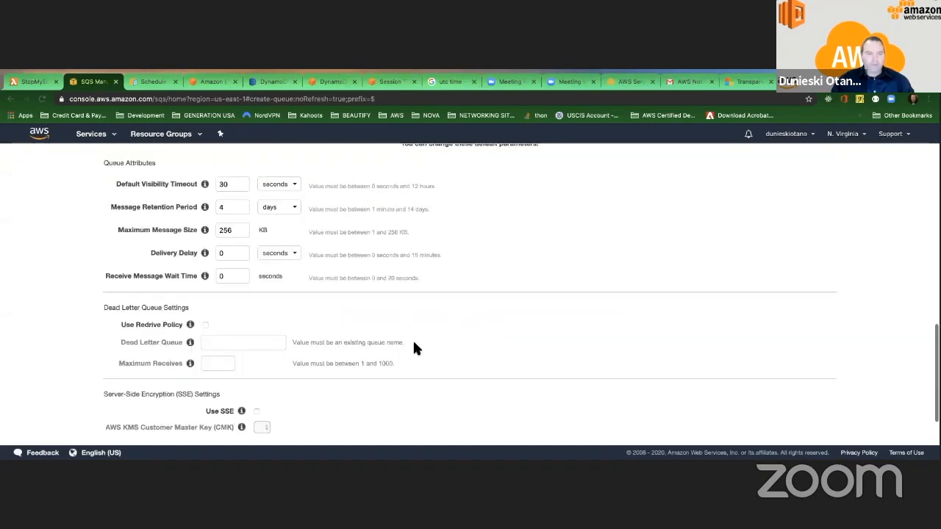
scroll(down, 3)
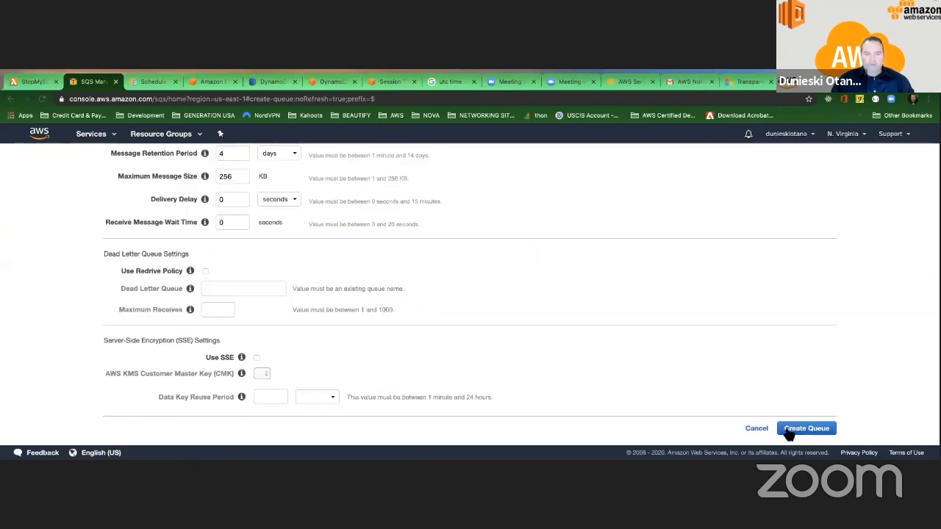
click(805, 428)
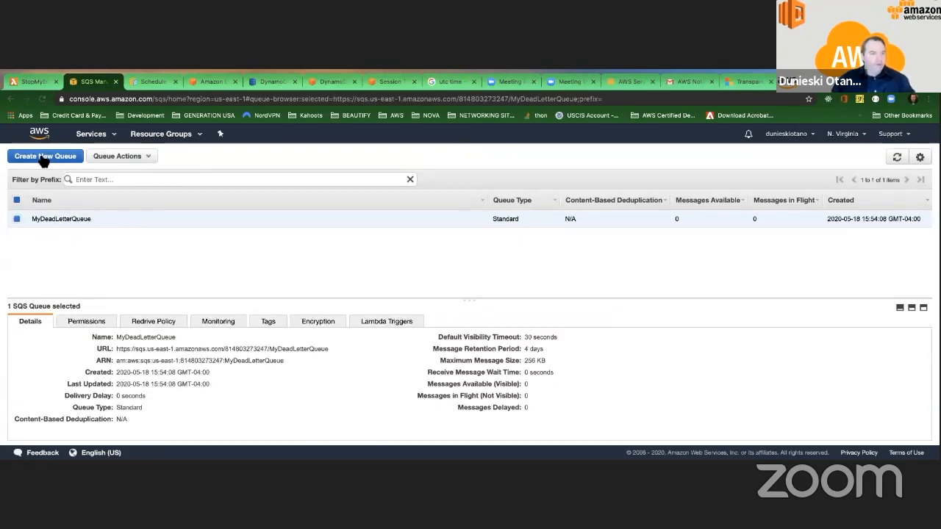
click(45, 156)
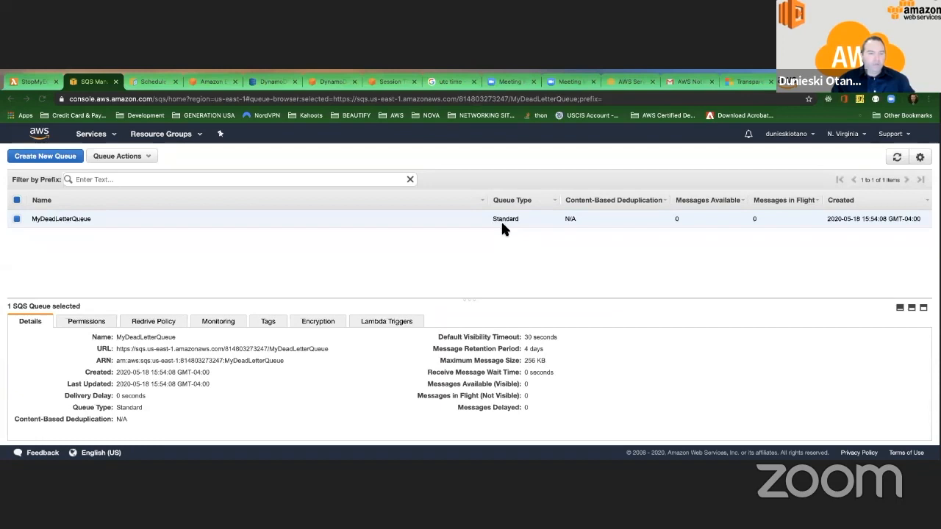
mouse_move(510, 227)
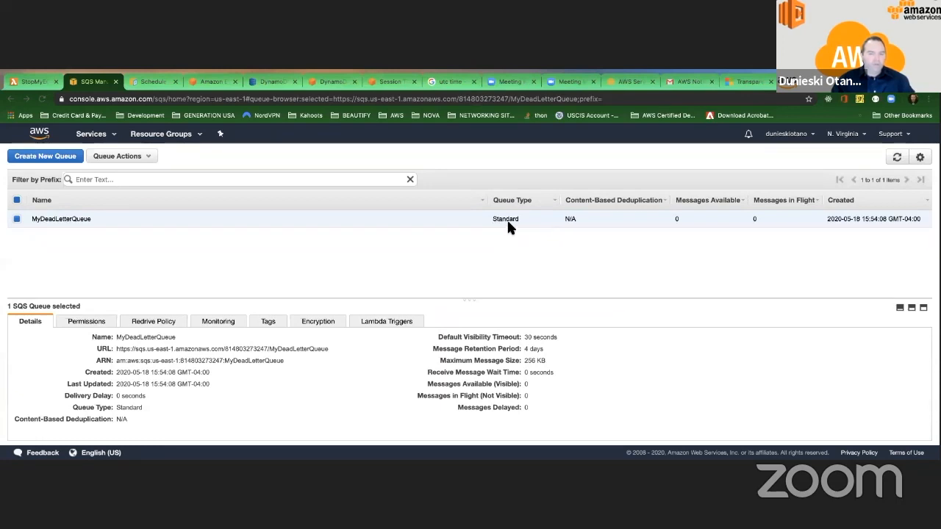
mouse_move(456, 224)
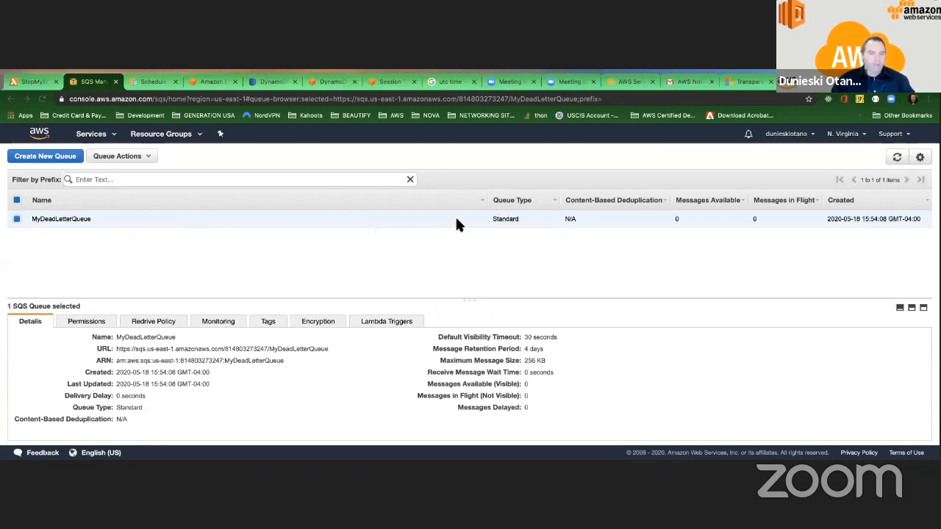
mouse_move(244, 204)
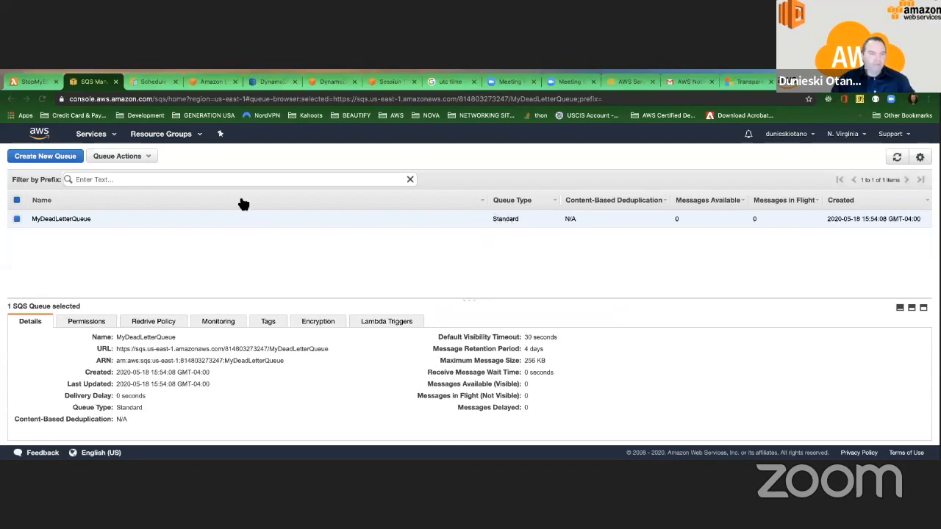
- Start a new queue named MyMainQueue and scroll to its detailed settings
click(45, 156)
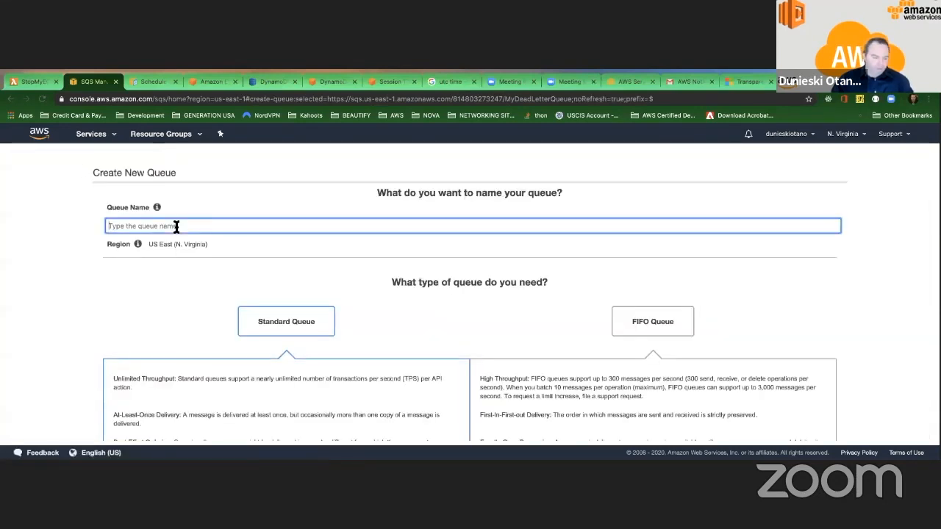
text(MyMainQueue)
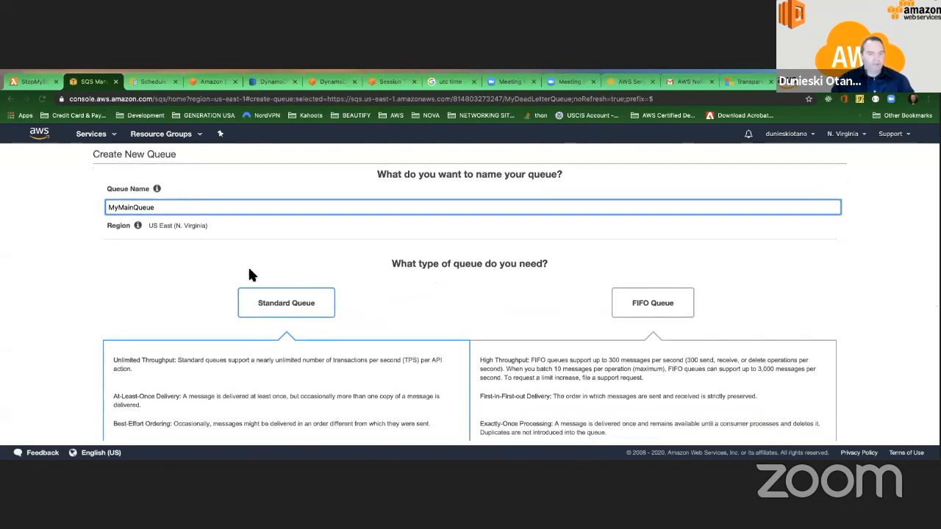
scroll(down, 3)
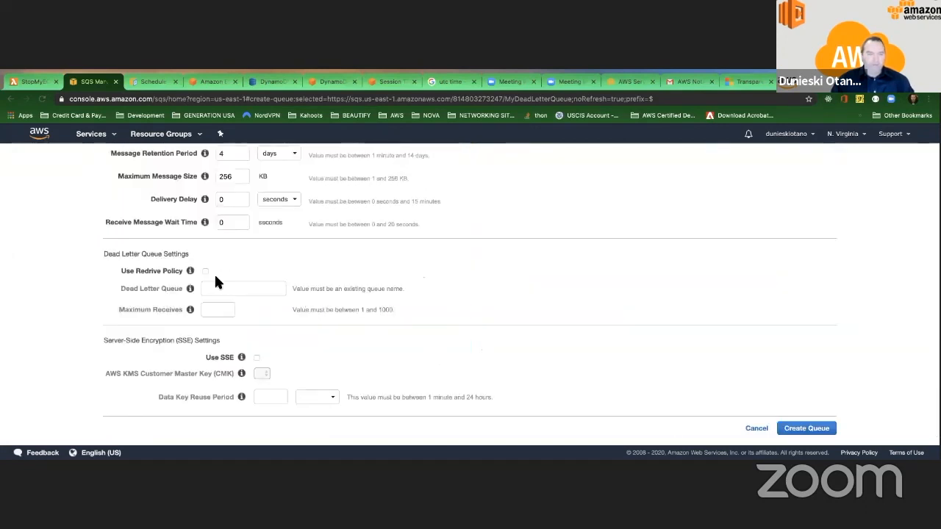
- Enable a redrive policy to MyDeadLetterQueue with Maximum Receives 3, then create MyMainQueue
click(206, 271)
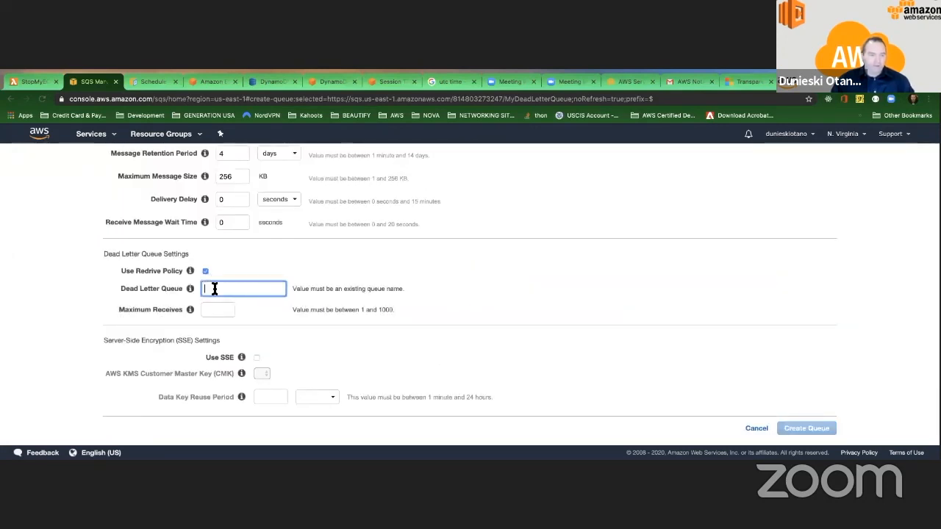
text(My)
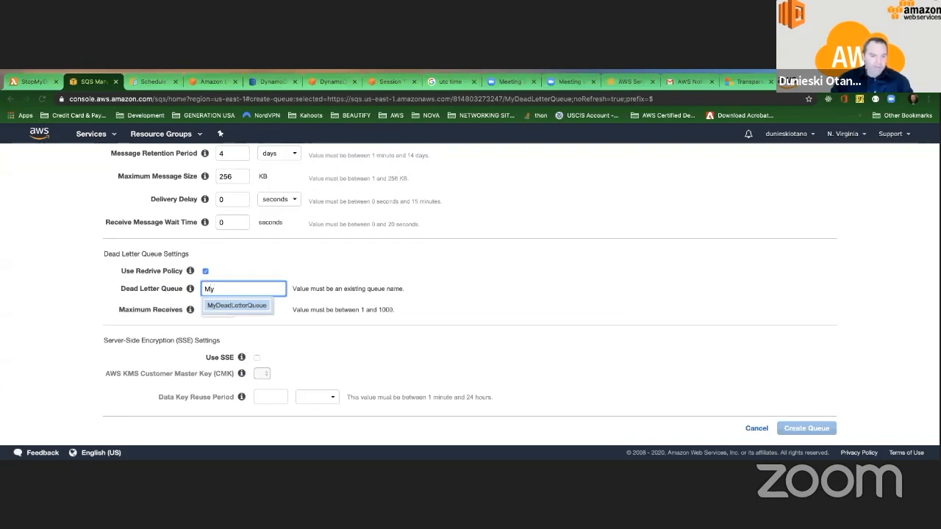
click(236, 305)
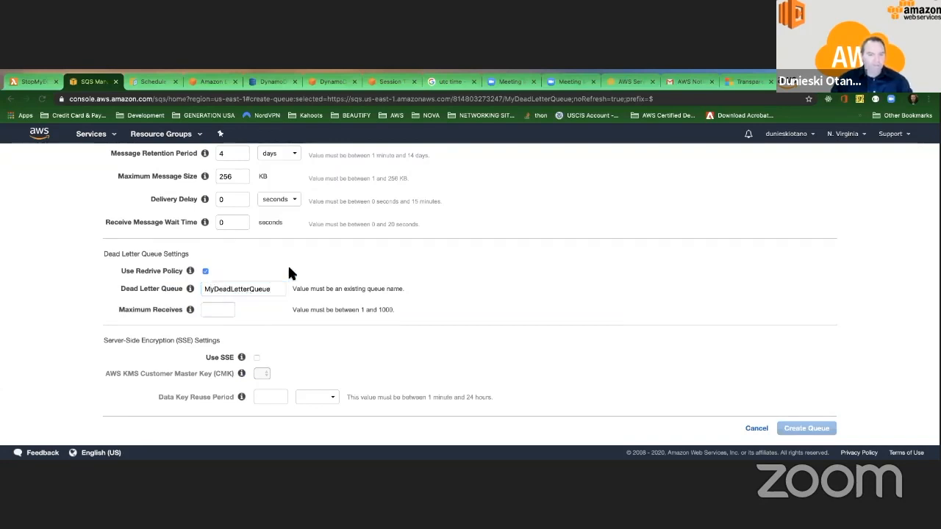
click(218, 309)
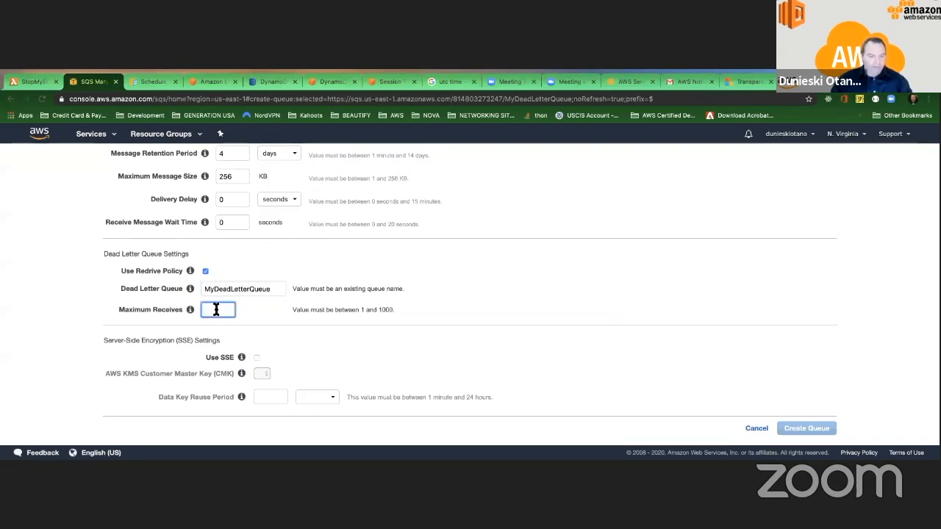
text(3)
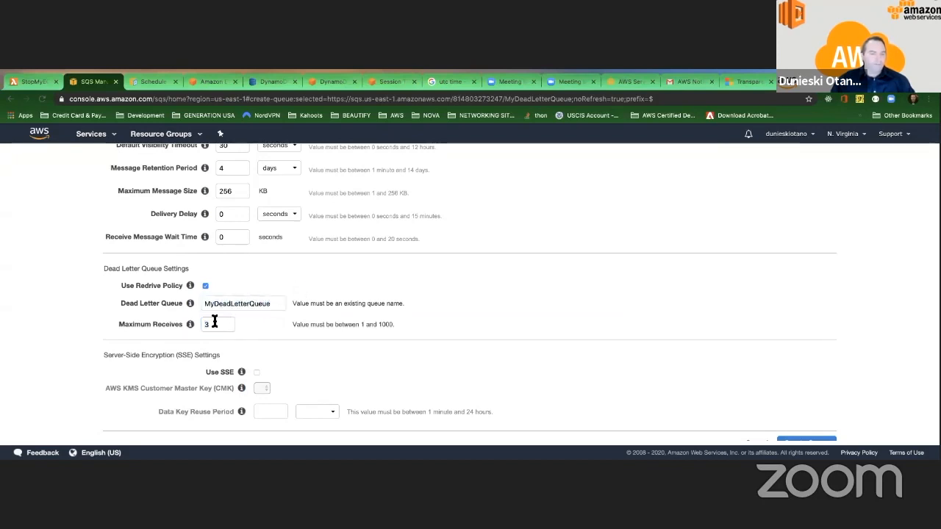
click(217, 324)
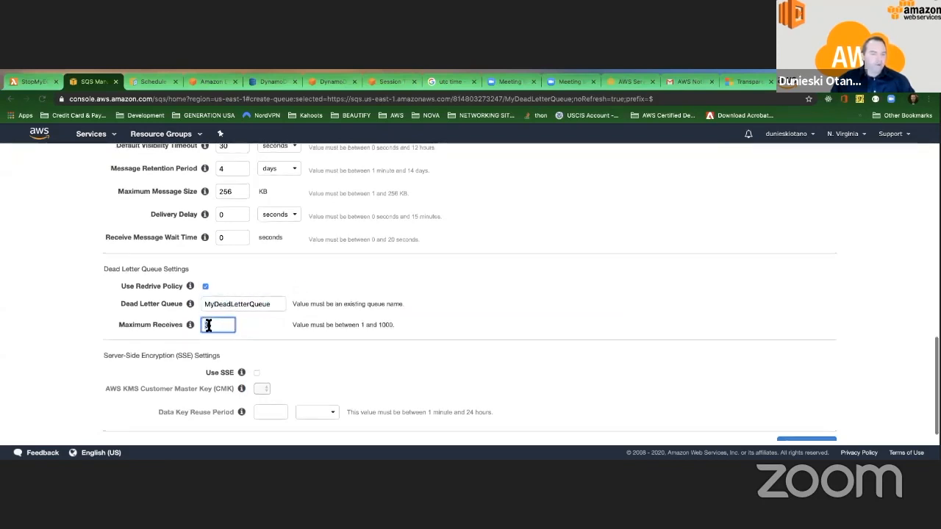
text(3)
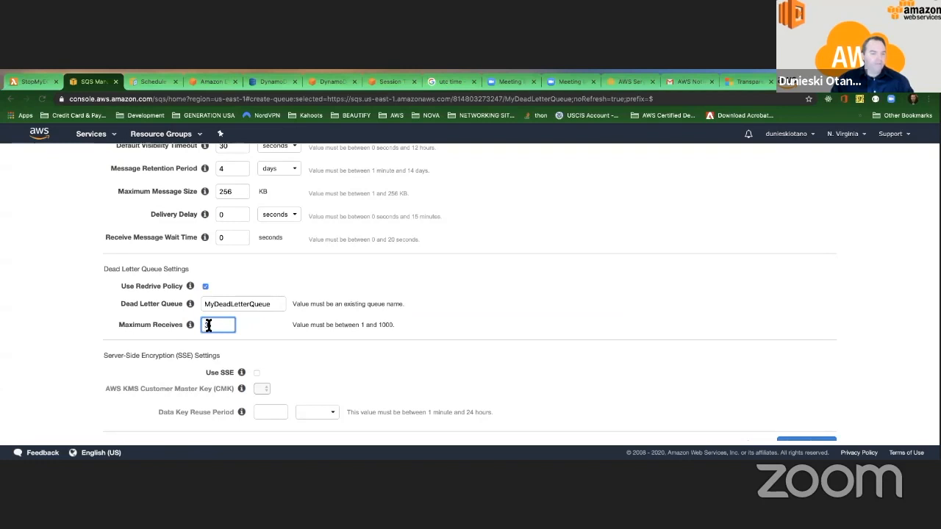
text(3)
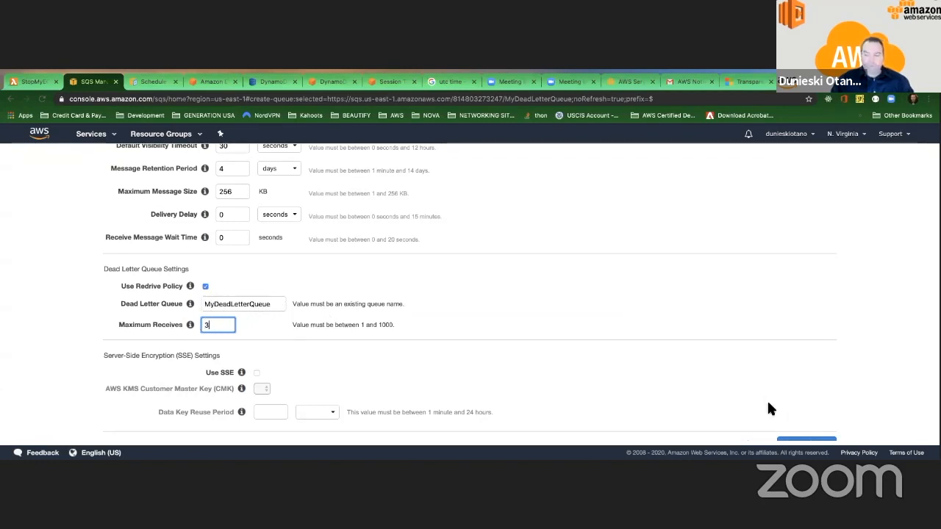
click(805, 441)
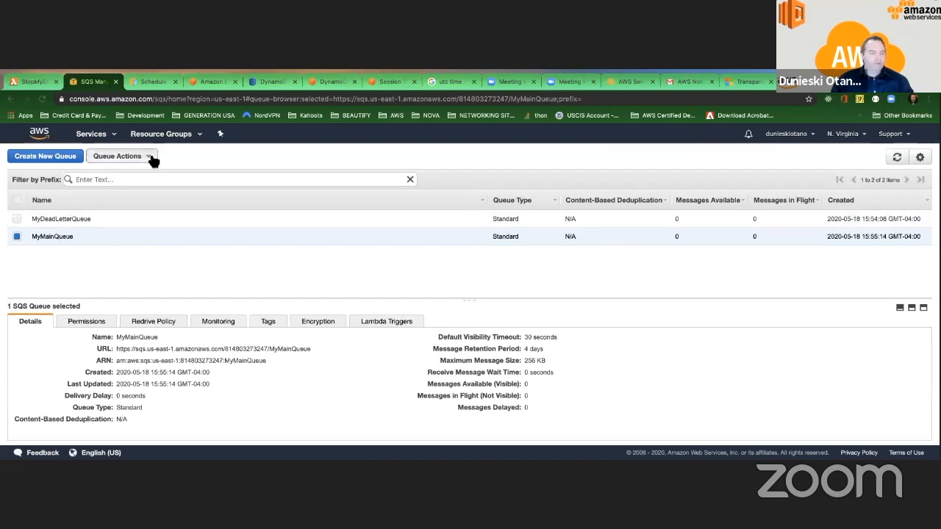
click(117, 156)
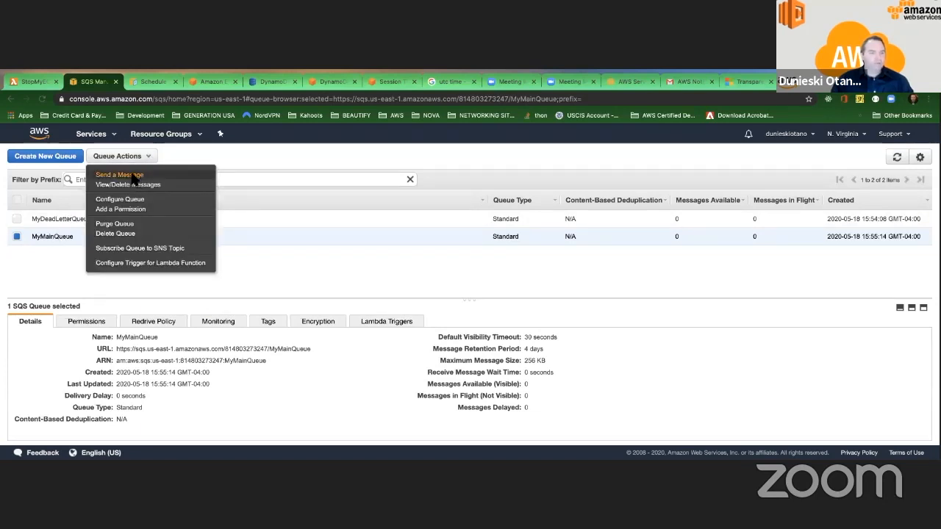
- Send three test messages, beginning 'This is my me…', to MyMainQueue, then close
click(119, 174)
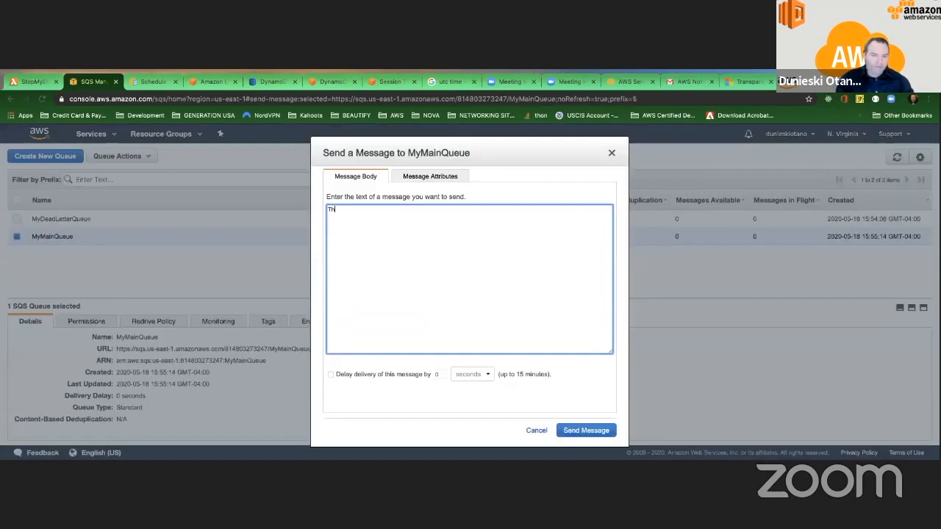
text(This is my message)
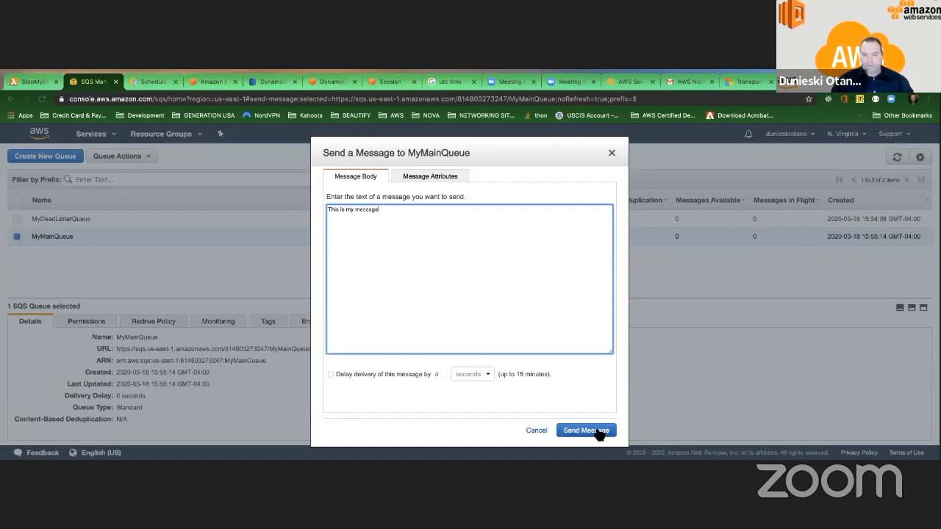
click(586, 430)
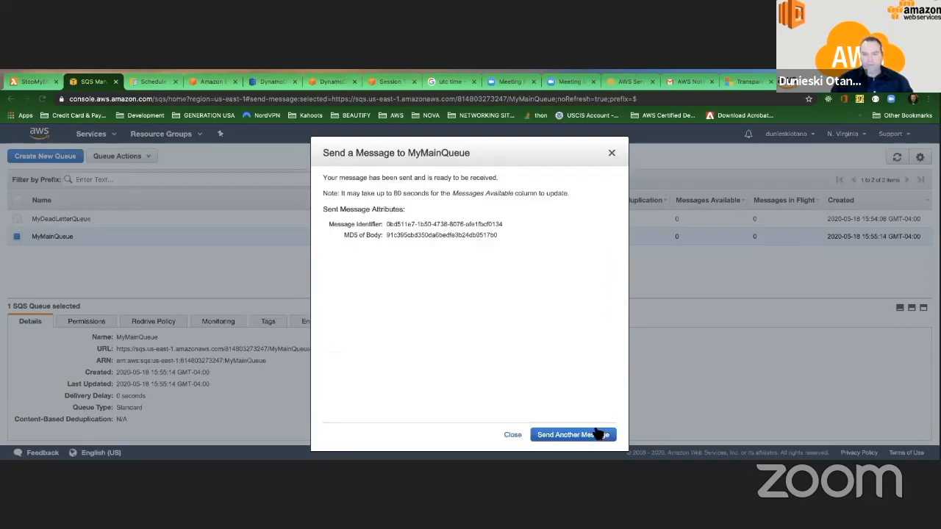
click(573, 435)
text(This is my message 2)
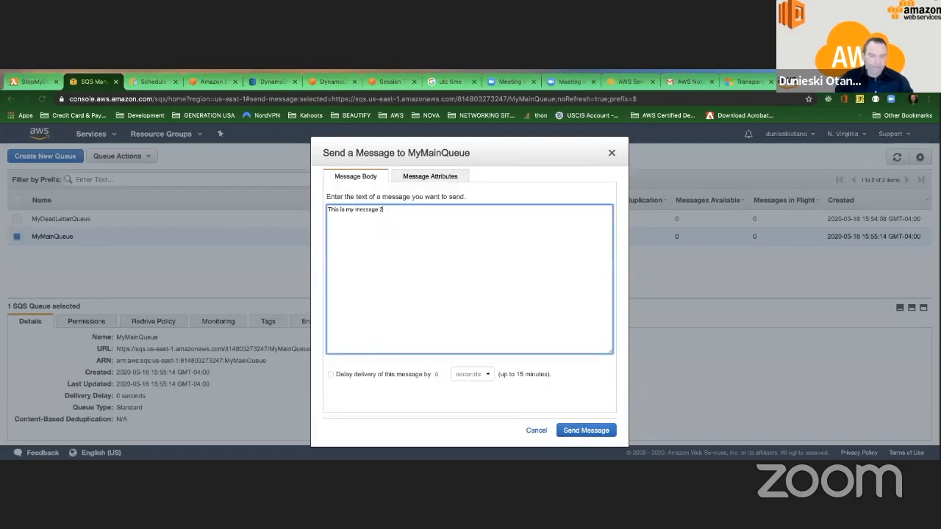
click(585, 430)
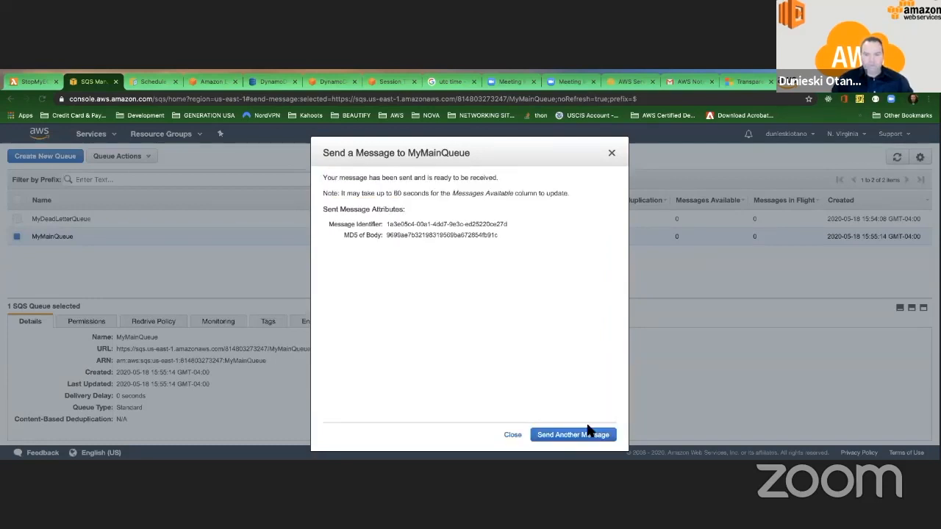
click(572, 435)
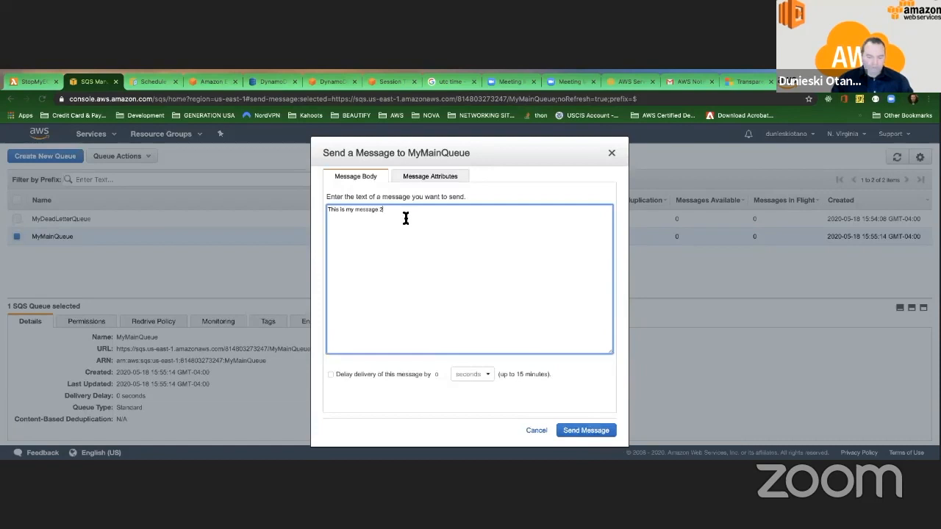
click(586, 430)
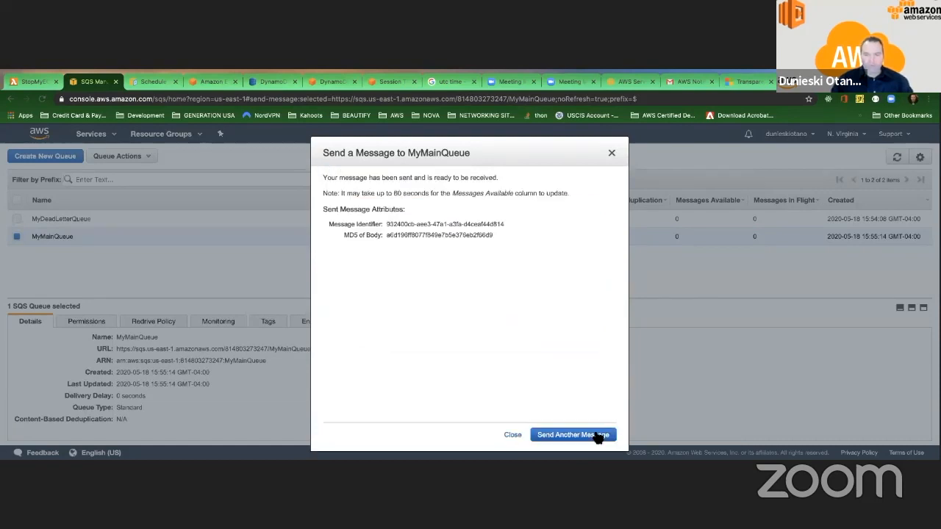
click(512, 434)
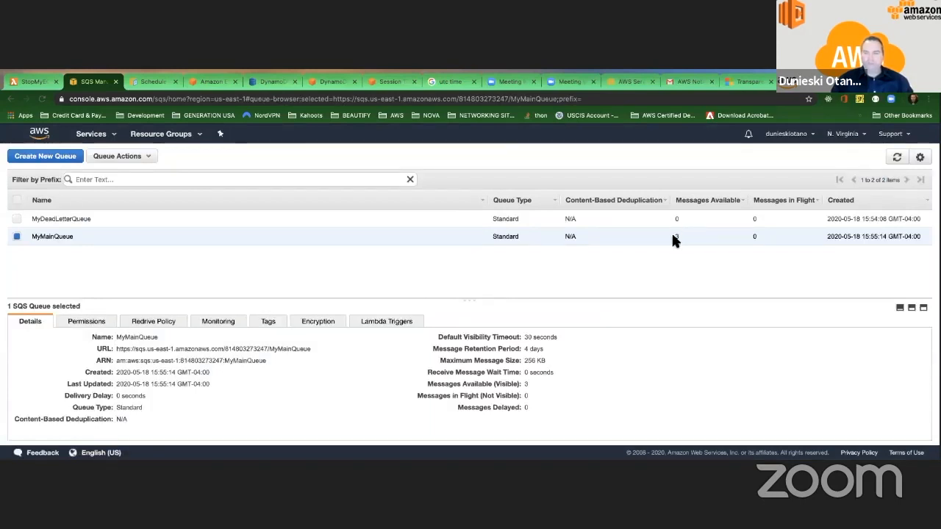
- Open View/Delete Messages for MyMainQueue from its right-click menu
right_click(674, 236)
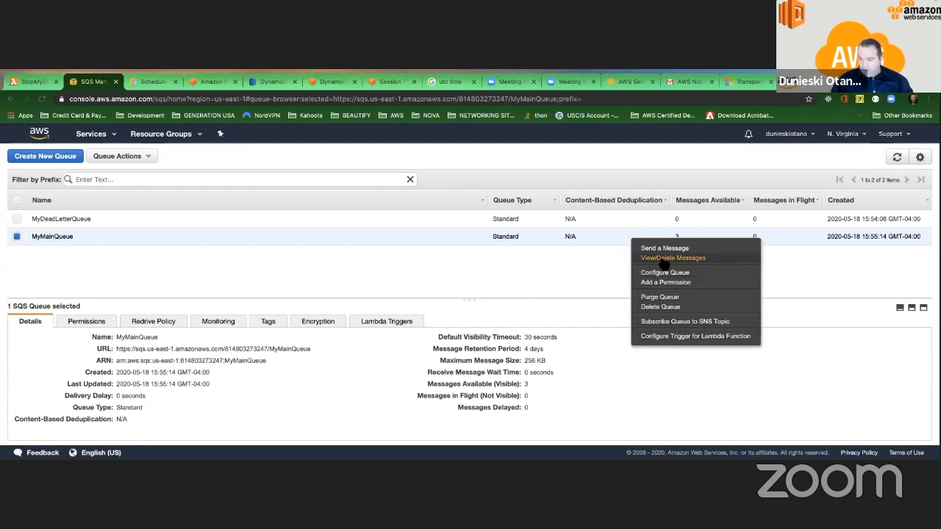
click(672, 258)
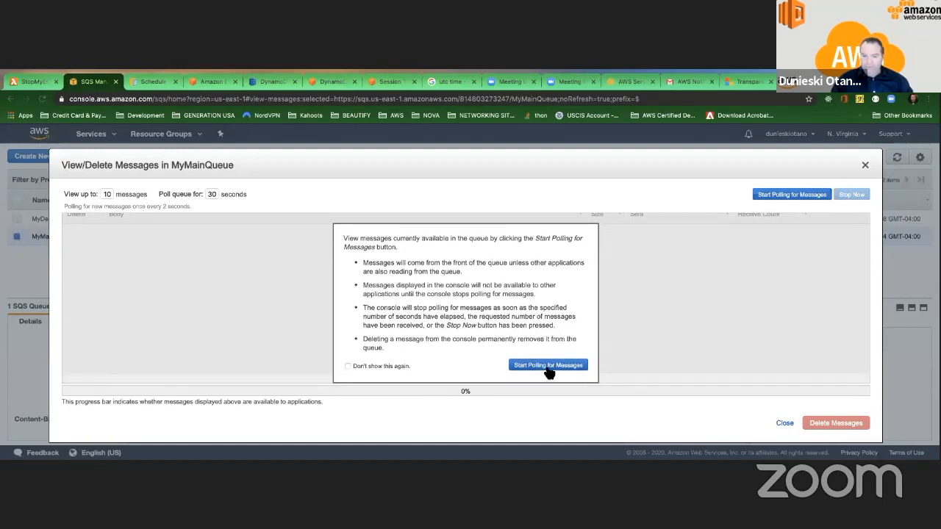
- Run a 30-second poll of MyMainQueue, retrieving all three messages once
click(547, 365)
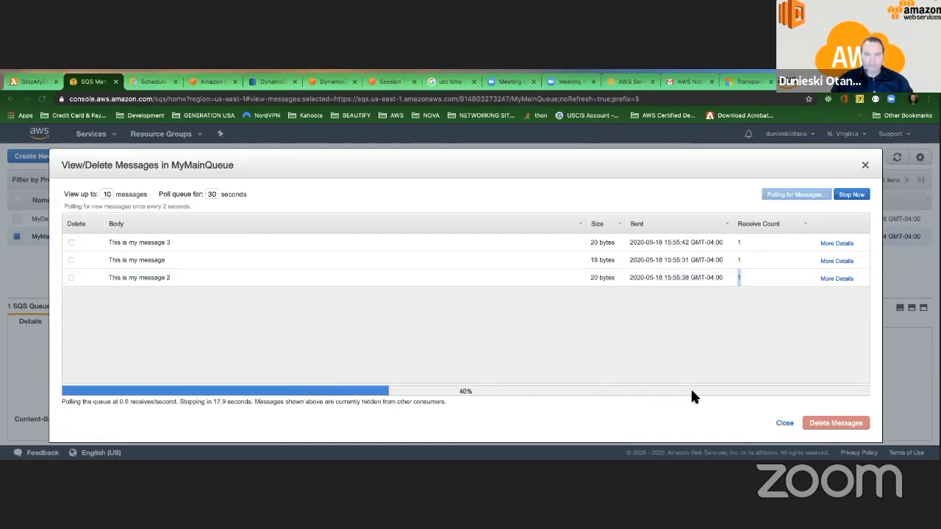
mouse_move(768, 397)
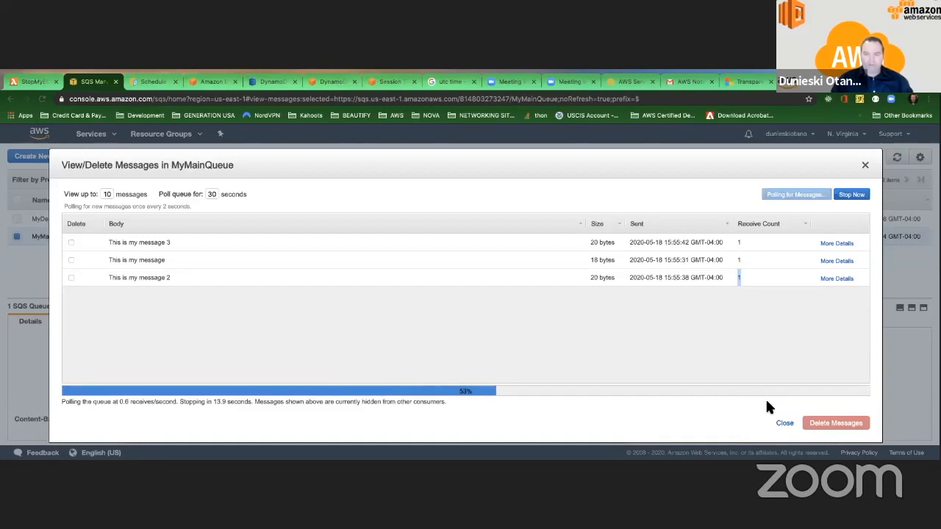
mouse_move(614, 381)
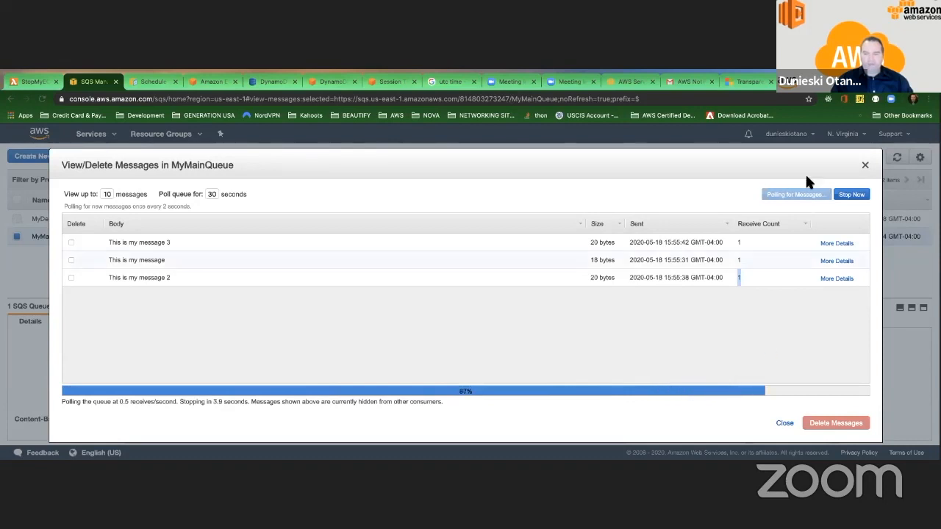
mouse_move(751, 250)
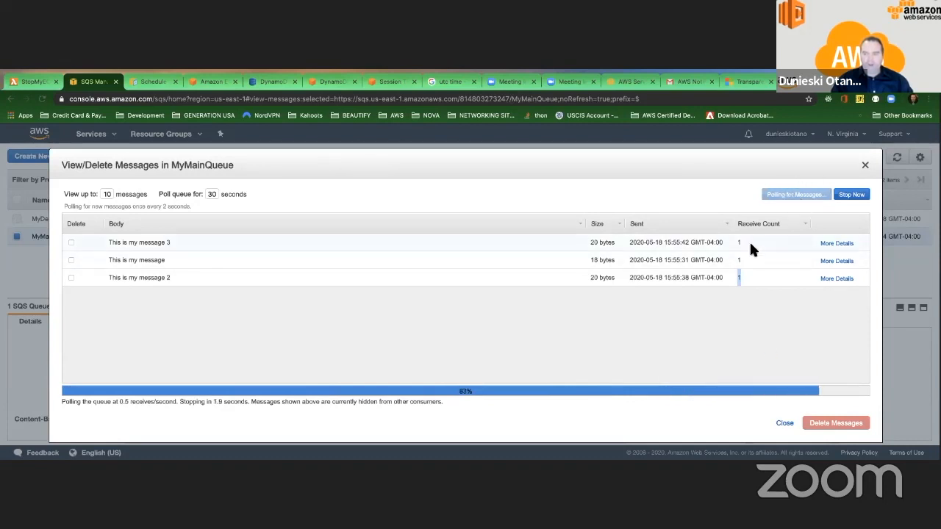
click(851, 194)
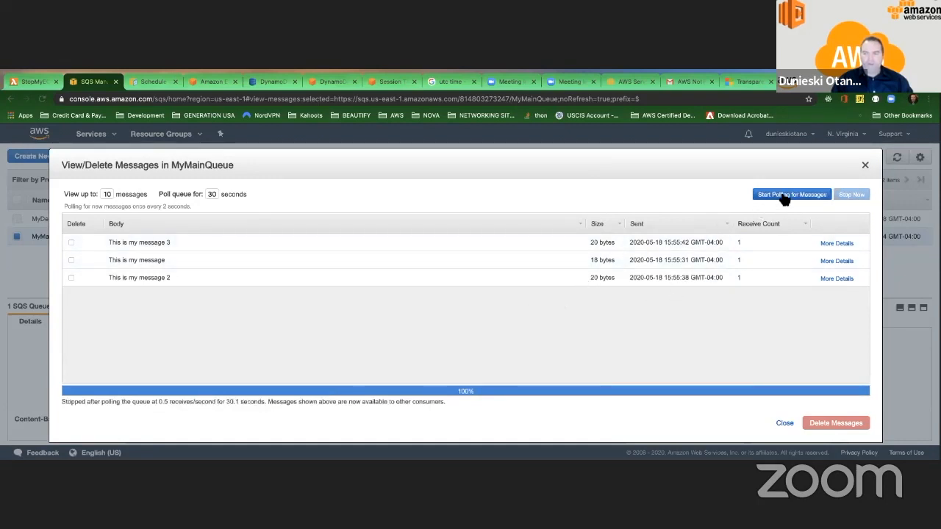
- Poll MyMainQueue a second time, raising each message's receive count to 2
click(792, 194)
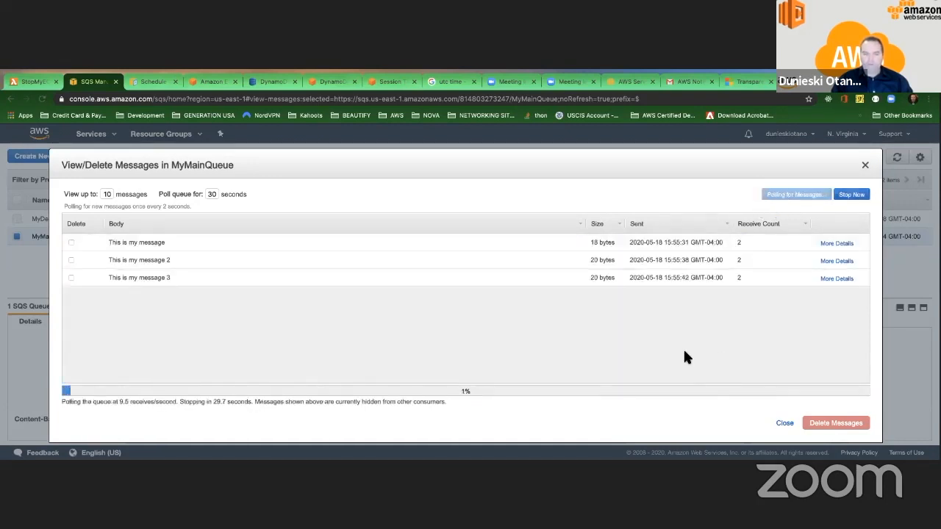
mouse_move(689, 356)
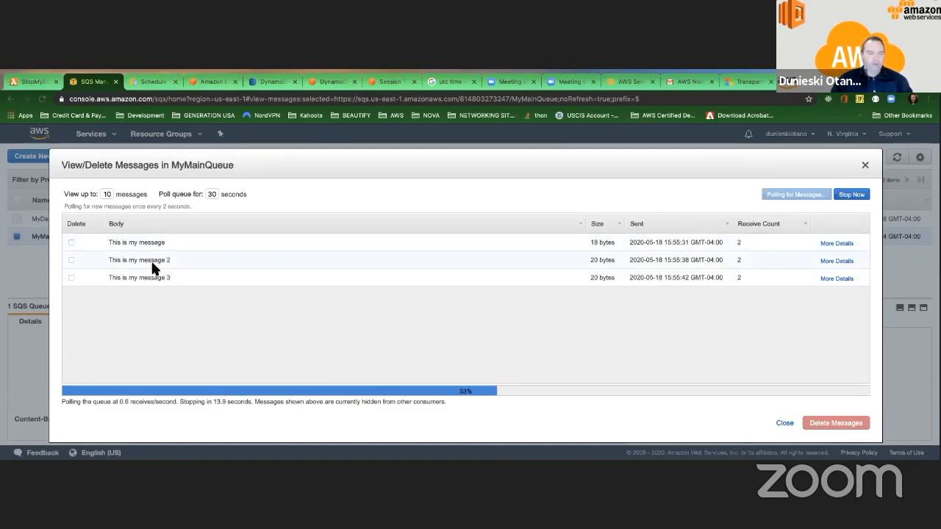
mouse_move(246, 338)
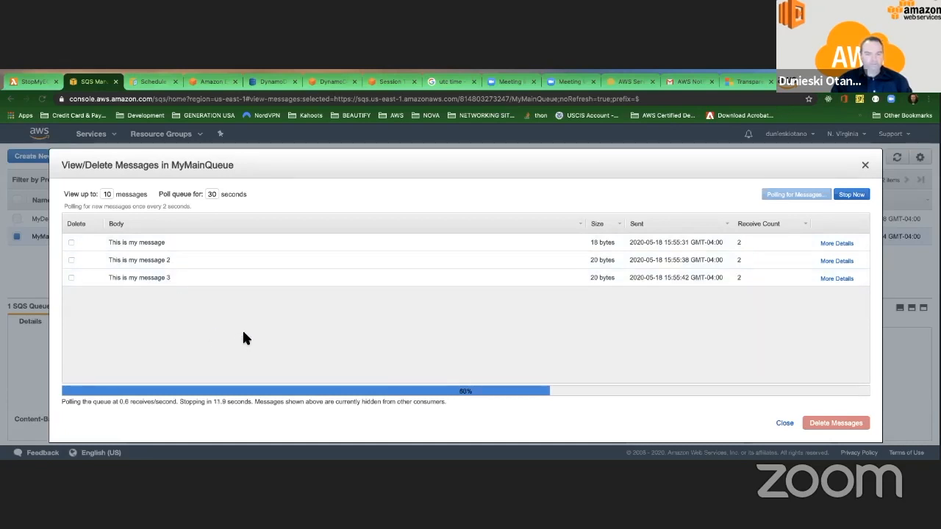
mouse_move(512, 338)
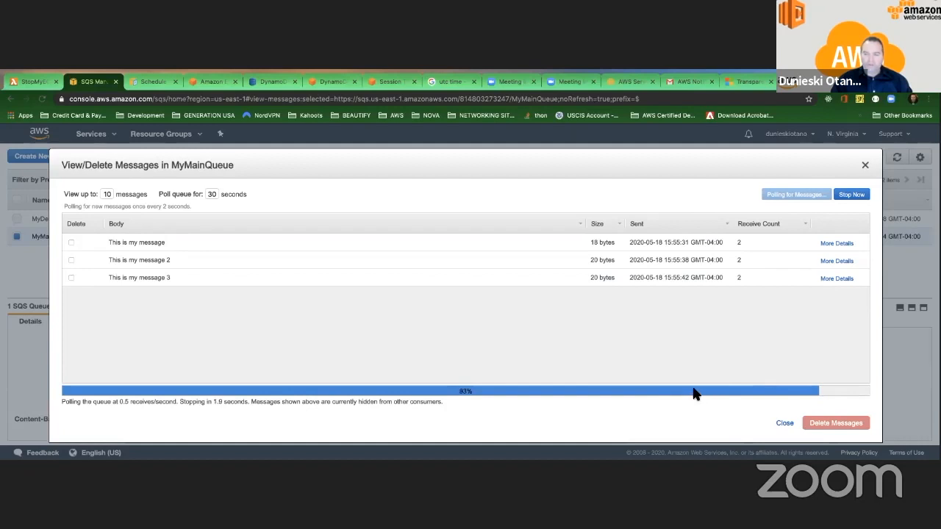
click(850, 194)
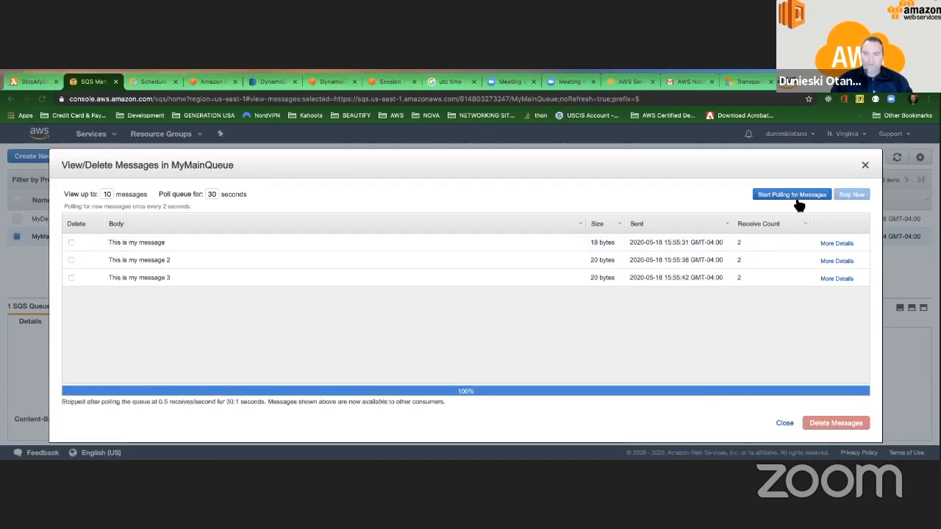
- Poll MyMainQueue a third time so each message's receive count reaches 3
click(792, 194)
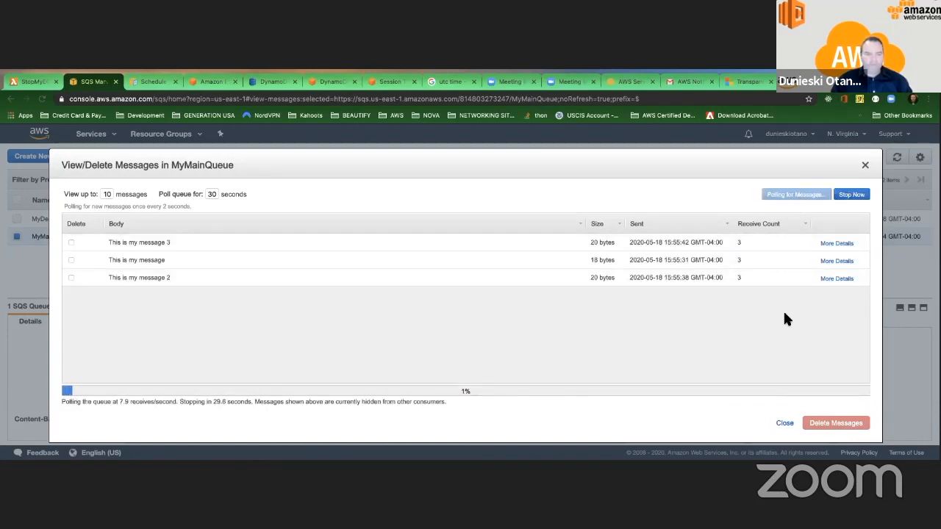
mouse_move(784, 321)
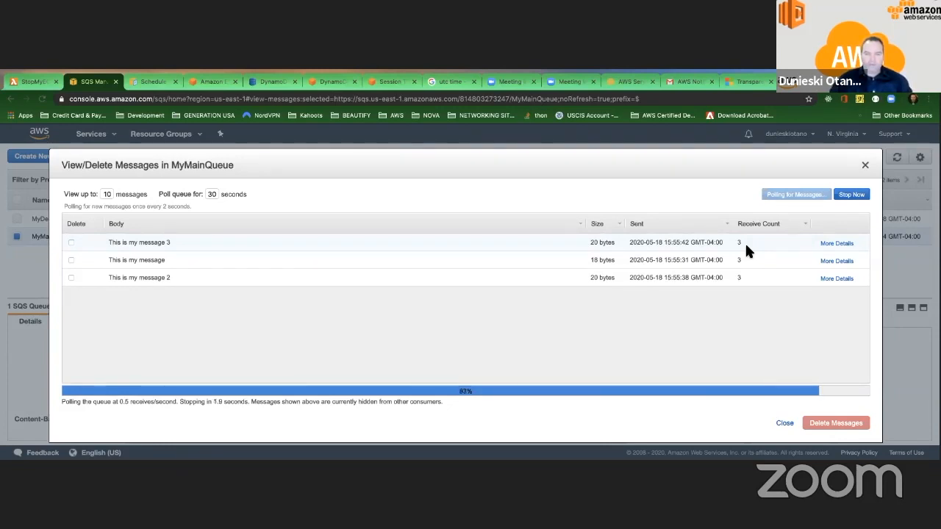
click(850, 194)
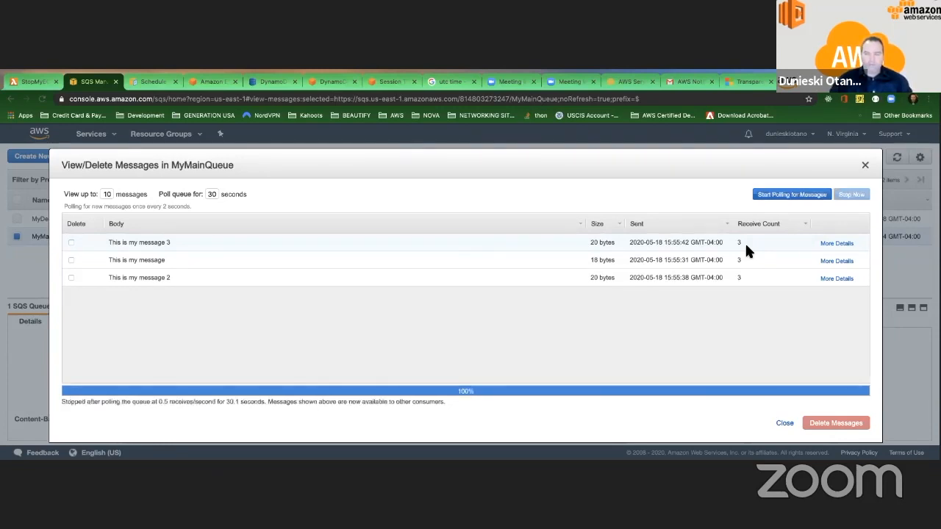
- Run a fourth 30-second poll of MyMainQueue, which returns no messages
click(791, 194)
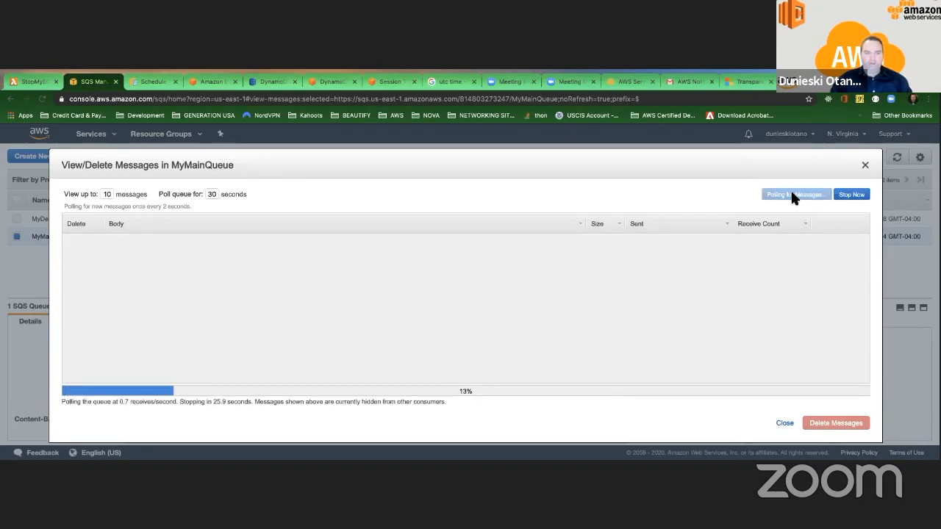
mouse_move(682, 246)
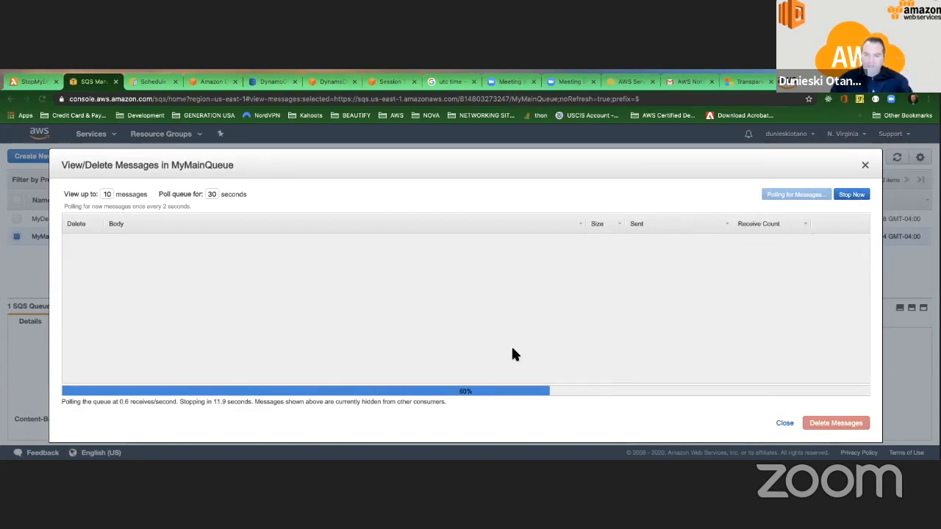
mouse_move(745, 394)
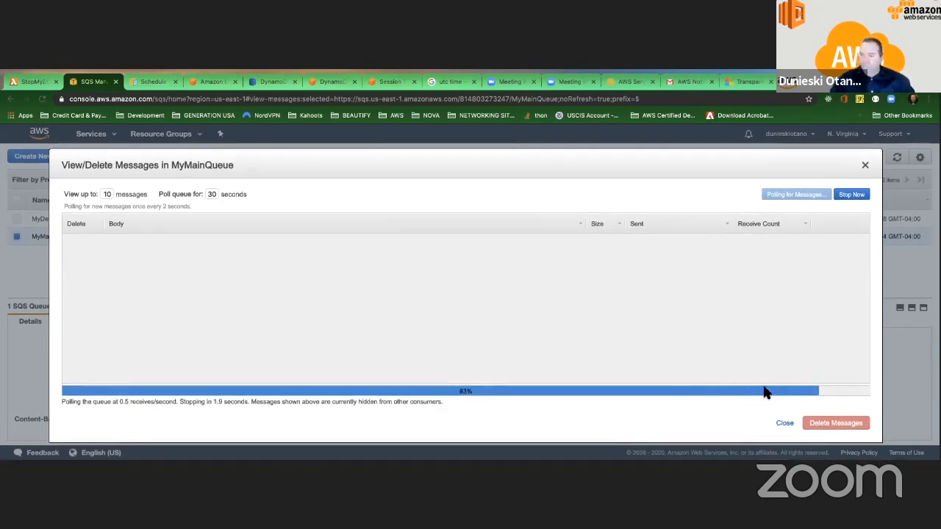
click(851, 194)
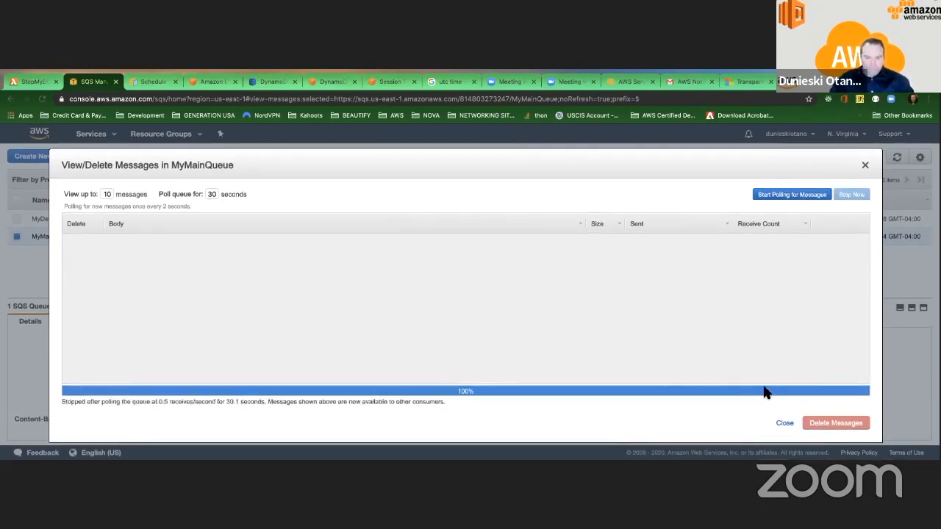
- Close the message viewer and refresh the queue list's message counts
click(784, 423)
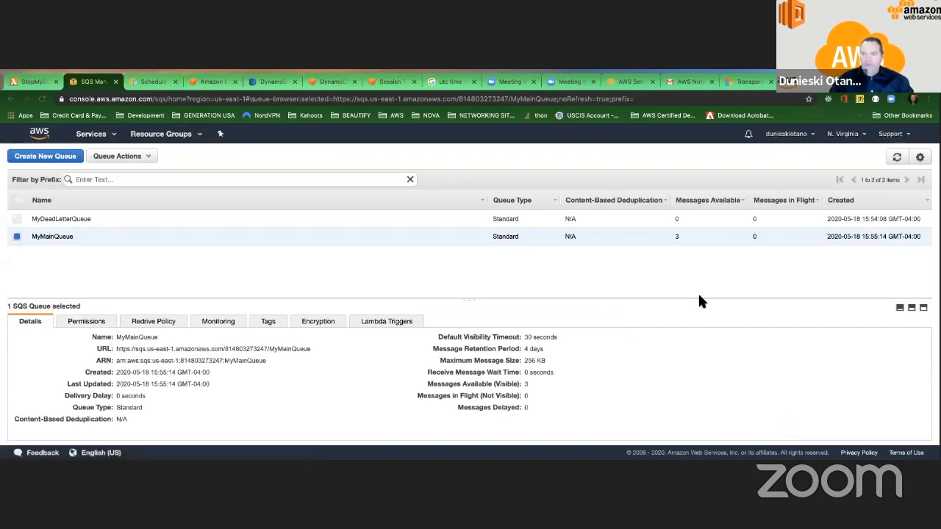
mouse_move(672, 243)
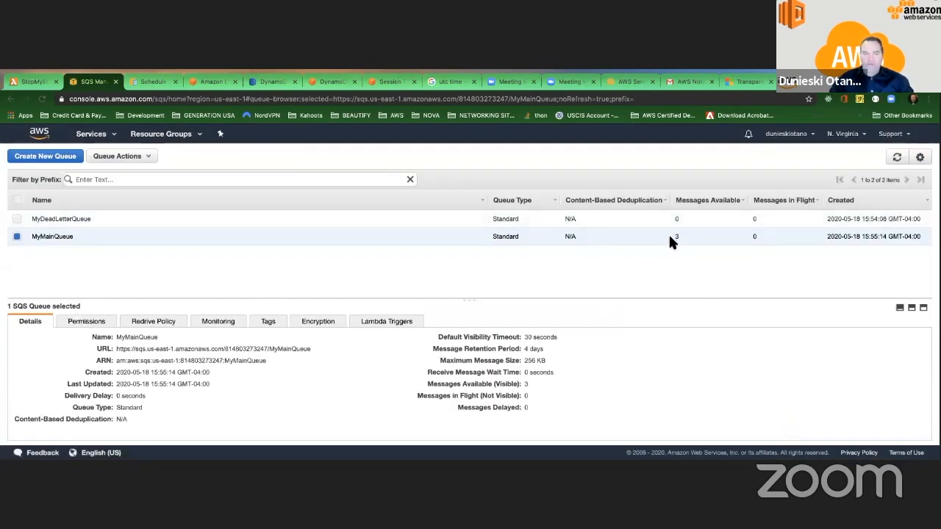
click(896, 156)
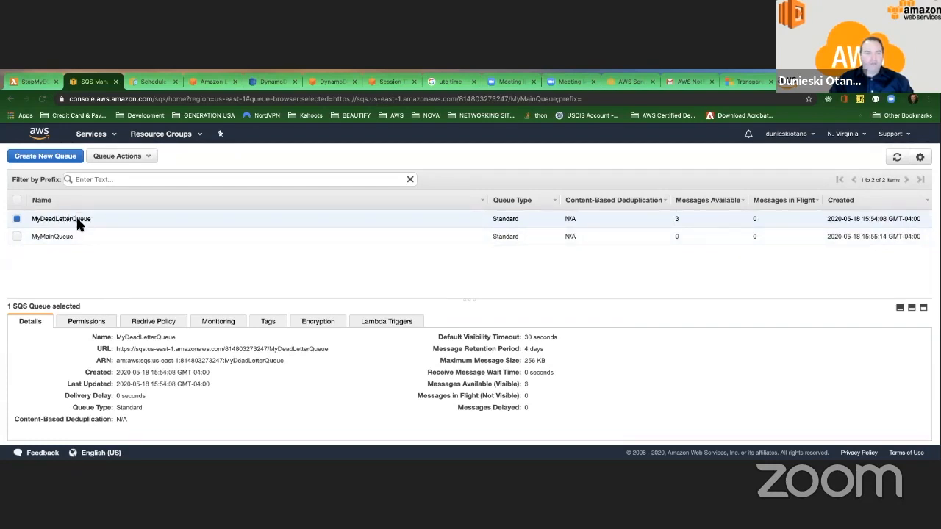
mouse_move(459, 255)
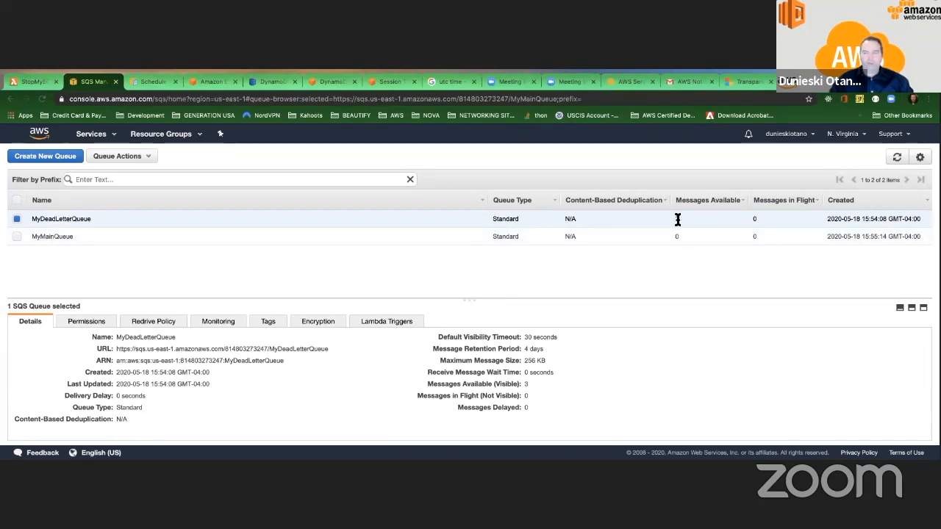
mouse_move(677, 221)
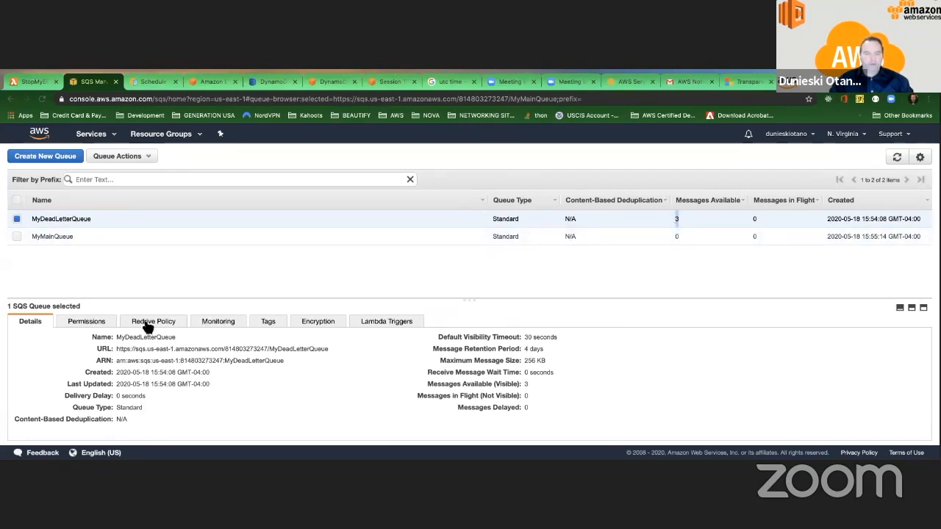
- Review MyDeadLetterQueue's redrive policy (source MyMainQueue), details, permissions, encryption and Lambda triggers
click(153, 321)
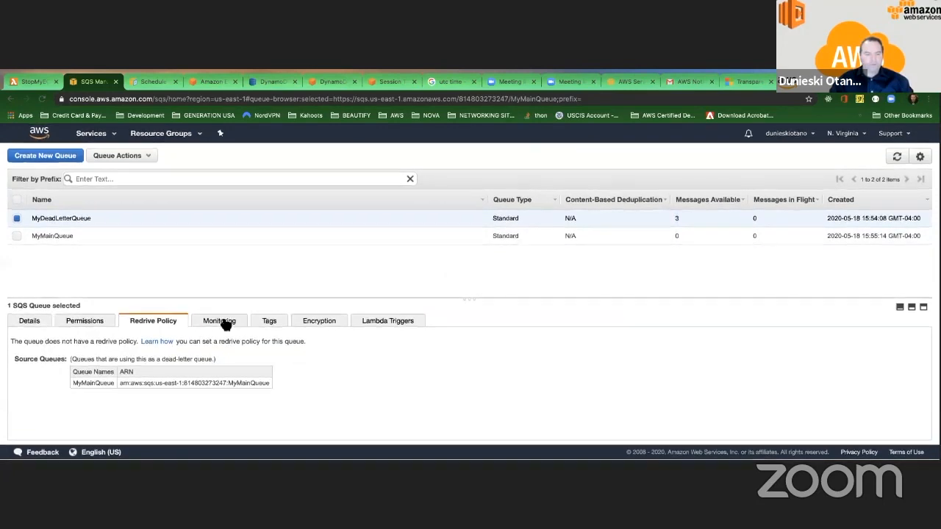
click(29, 319)
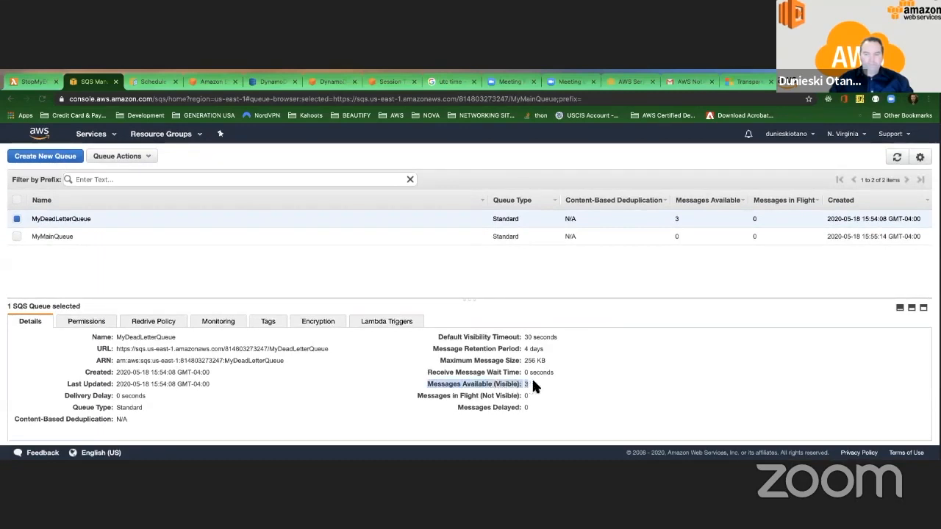
mouse_move(188, 335)
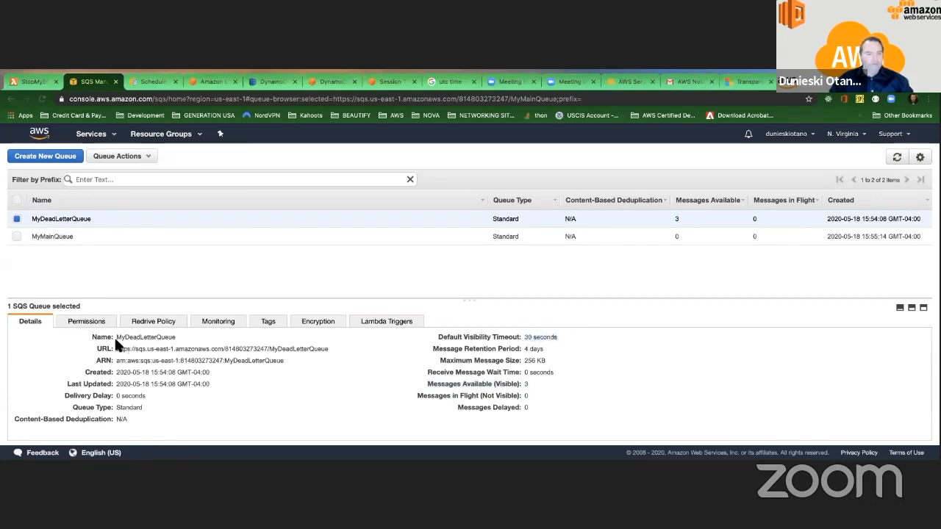
click(86, 321)
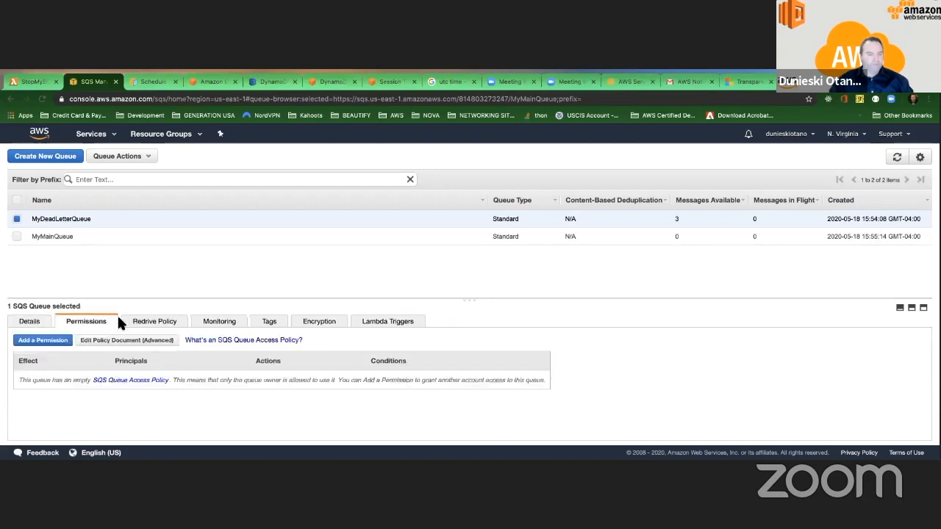
click(153, 321)
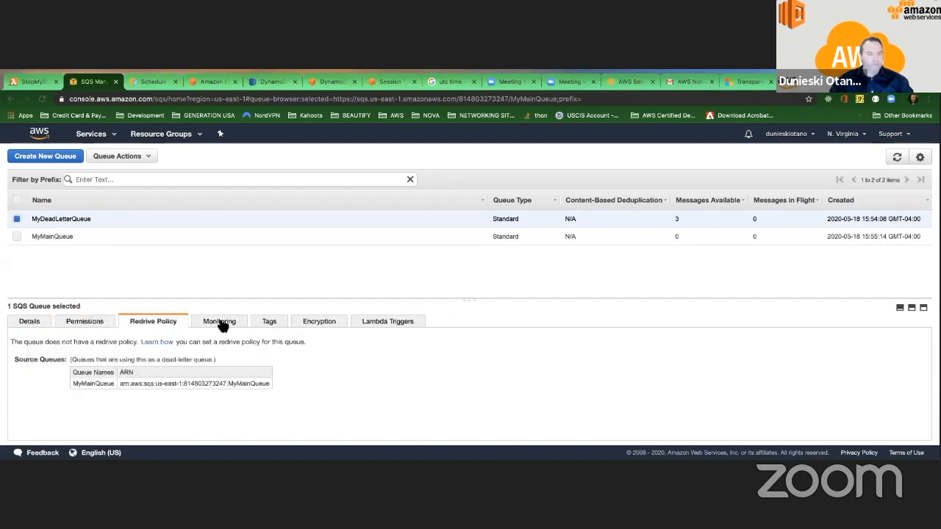
click(318, 321)
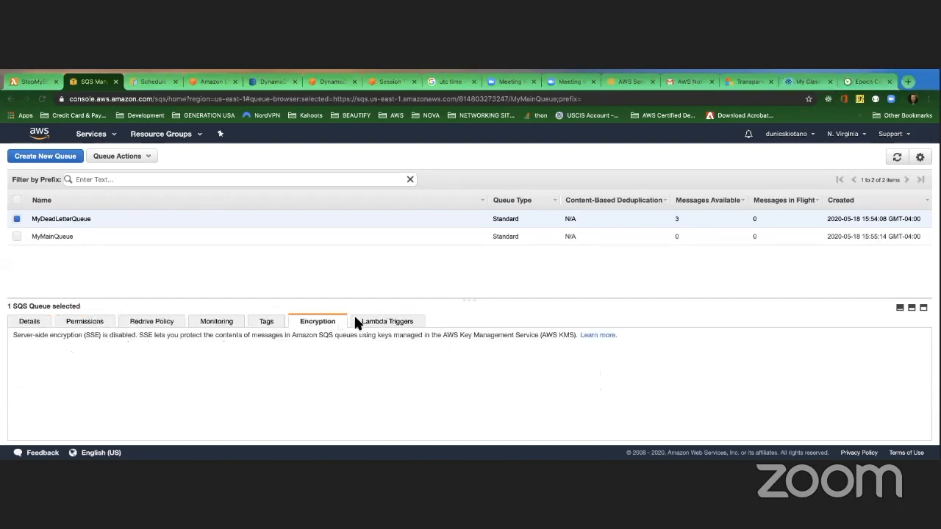
click(386, 321)
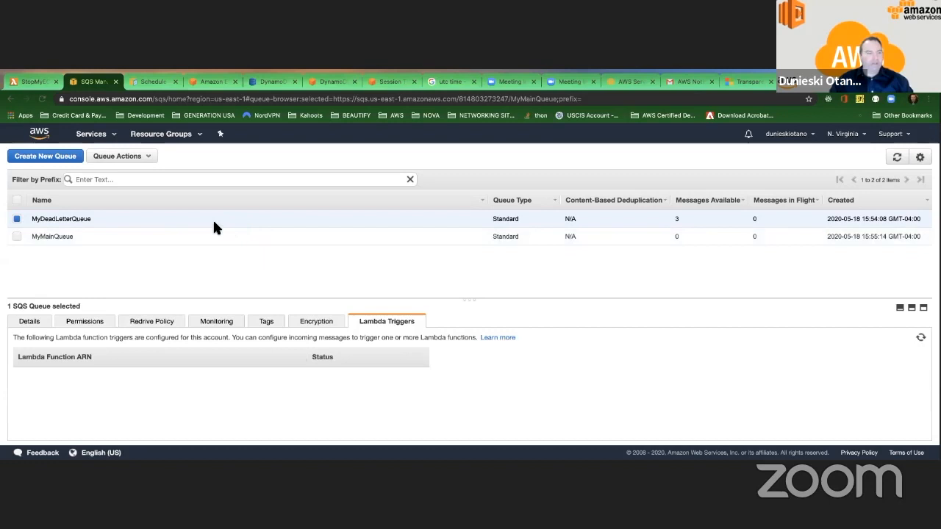
mouse_move(245, 221)
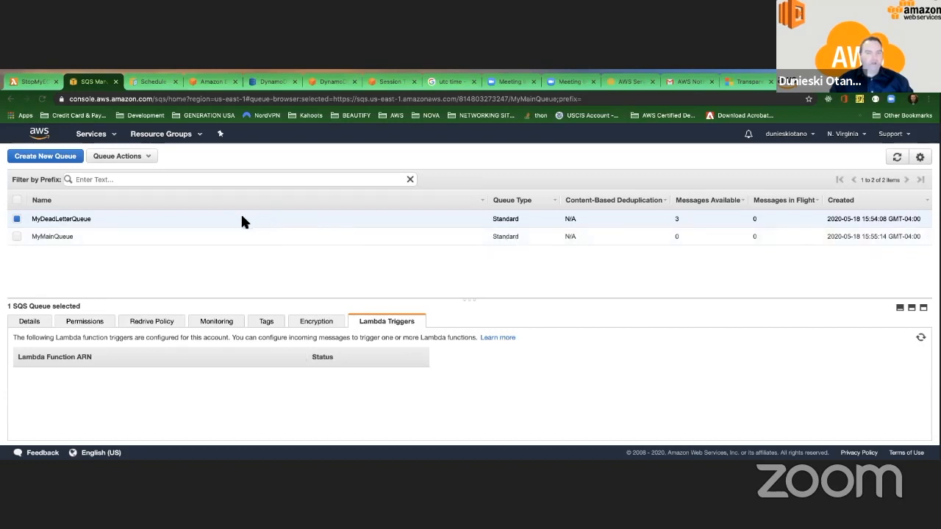
mouse_move(370, 221)
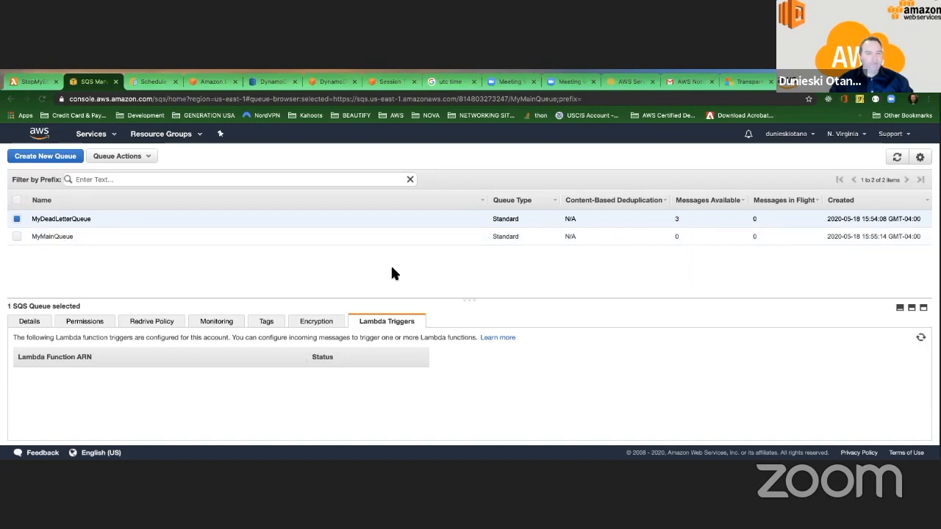
mouse_move(117, 215)
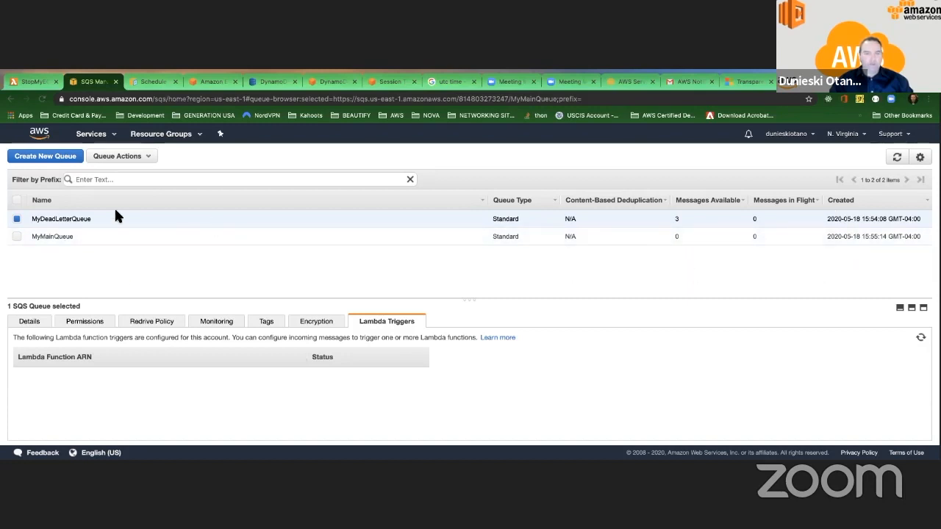
mouse_move(13, 283)
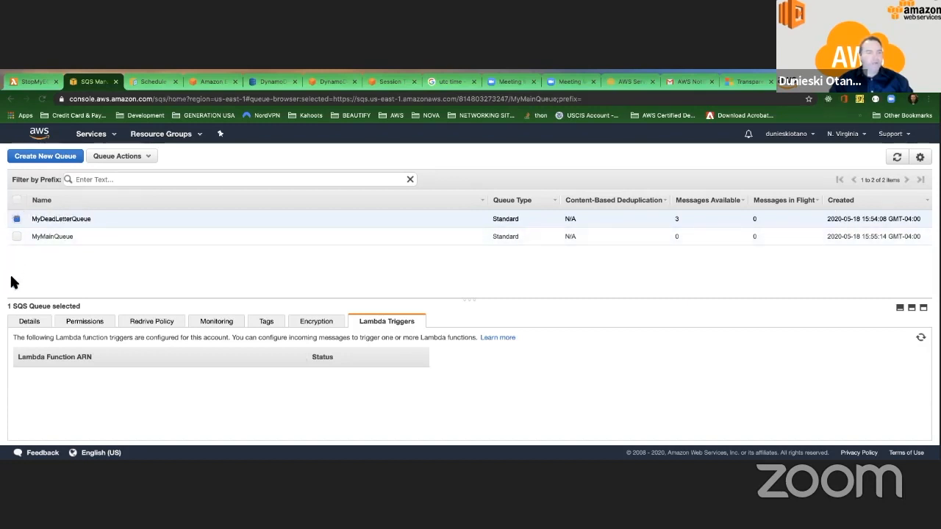
mouse_move(521, 294)
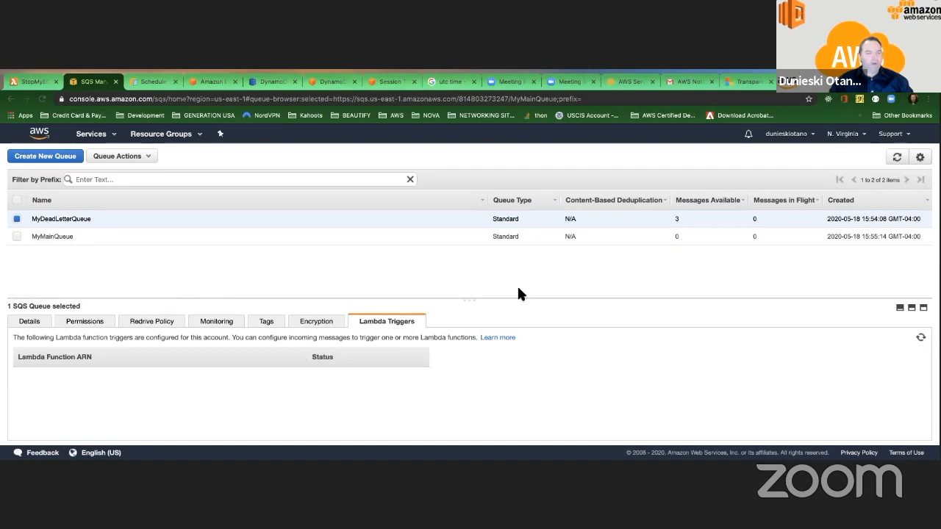
mouse_move(928, 218)
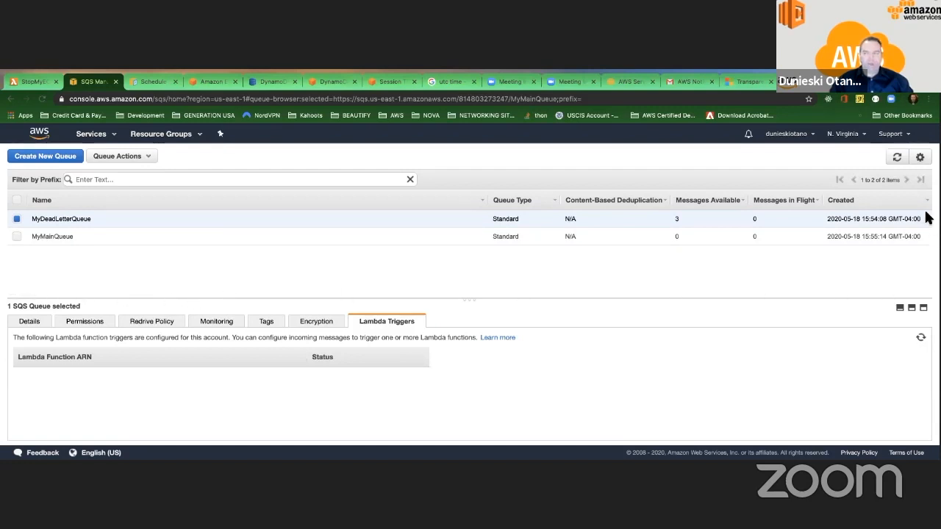
mouse_move(161, 206)
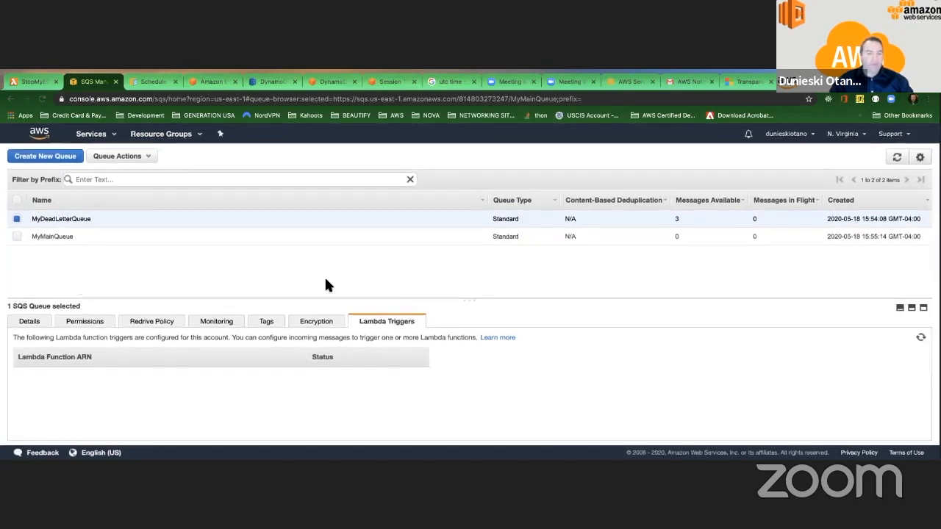
mouse_move(922, 234)
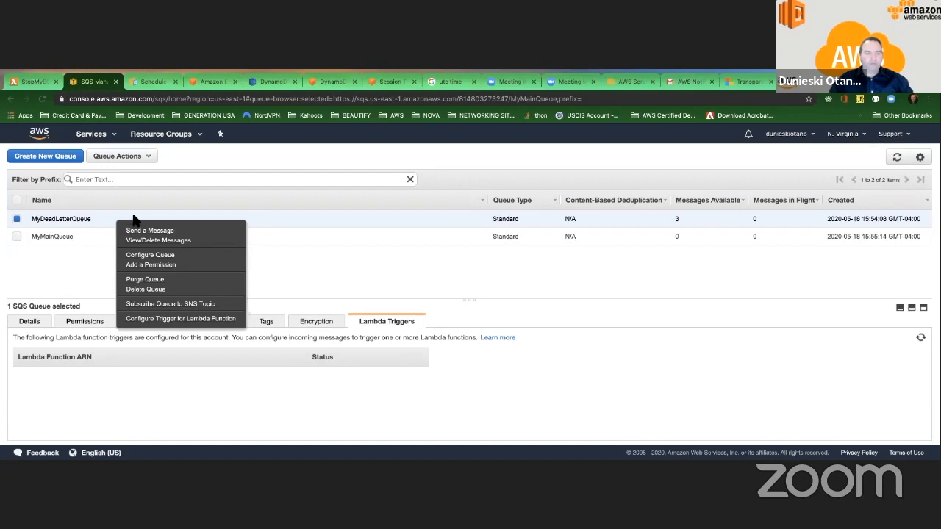
click(371, 236)
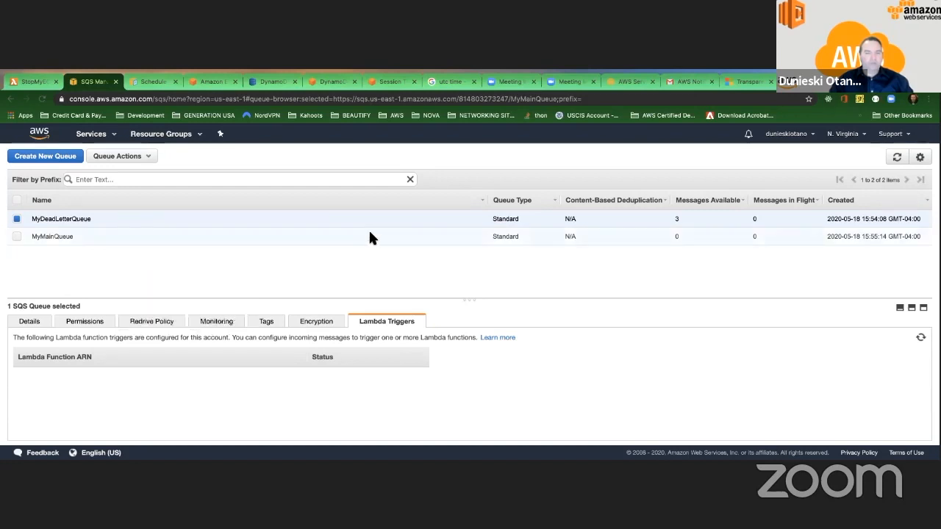